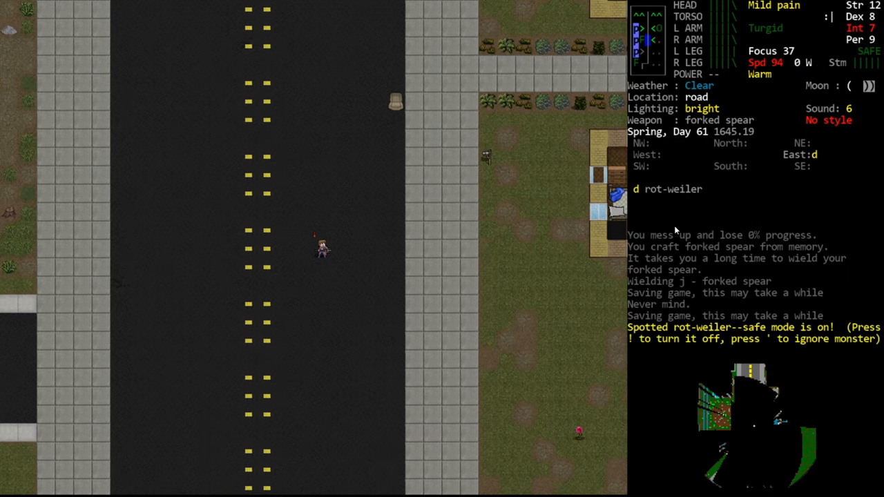
Step: Turn safe mode off with ! despite the rot-weiler in view
{"action": "key", "text": "!"}
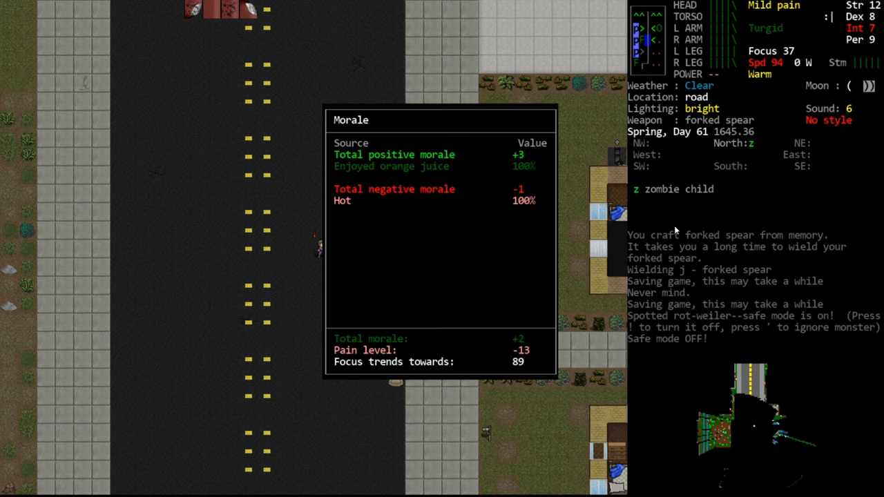
Step: Dismiss the morale breakdown and return to the survivor on the road
{"action": "key", "text": "Escape"}
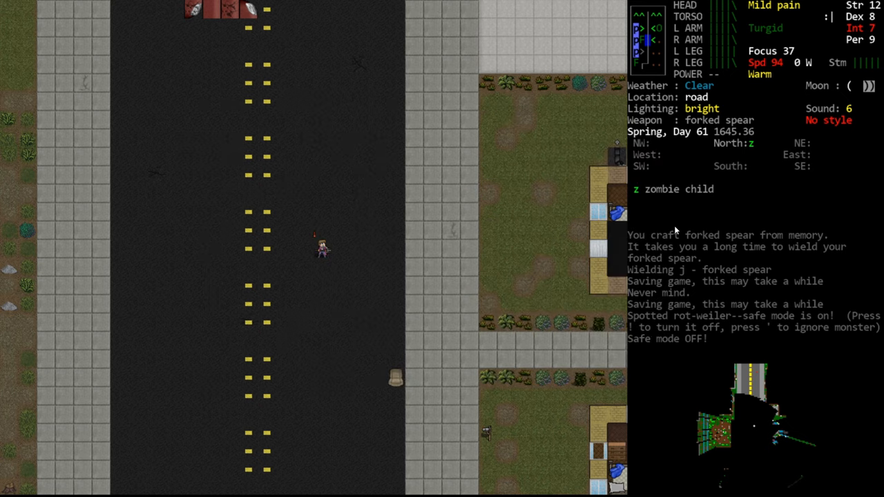
{"action": "key", "text": "@"}
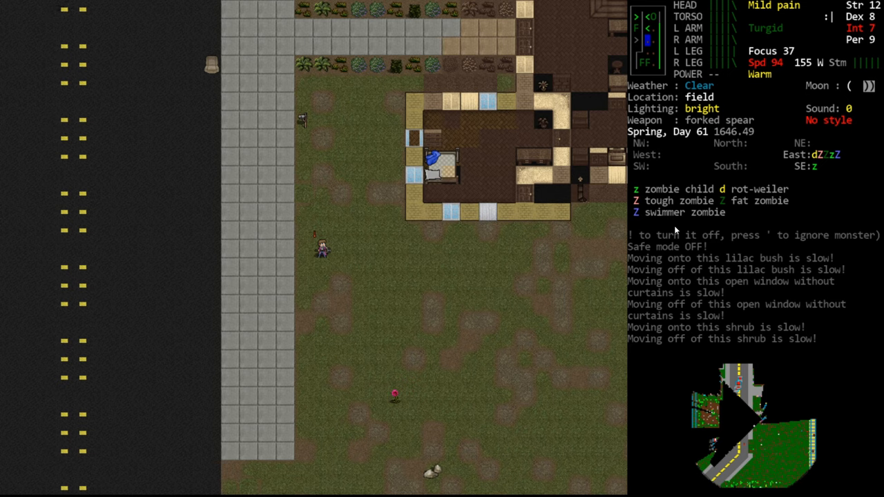
{"action": "mouse_move", "coordinate": [670, 237]}
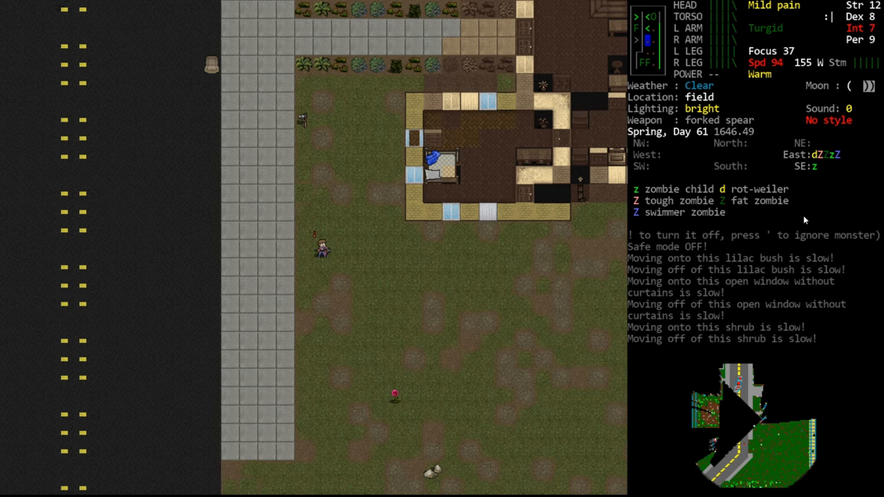
{"action": "mouse_move", "coordinate": [665, 304]}
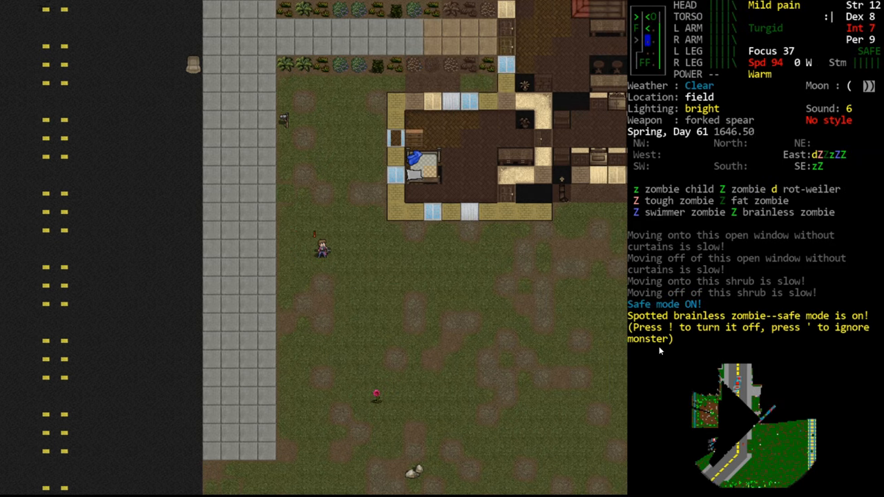
{"action": "mouse_move", "coordinate": [632, 365]}
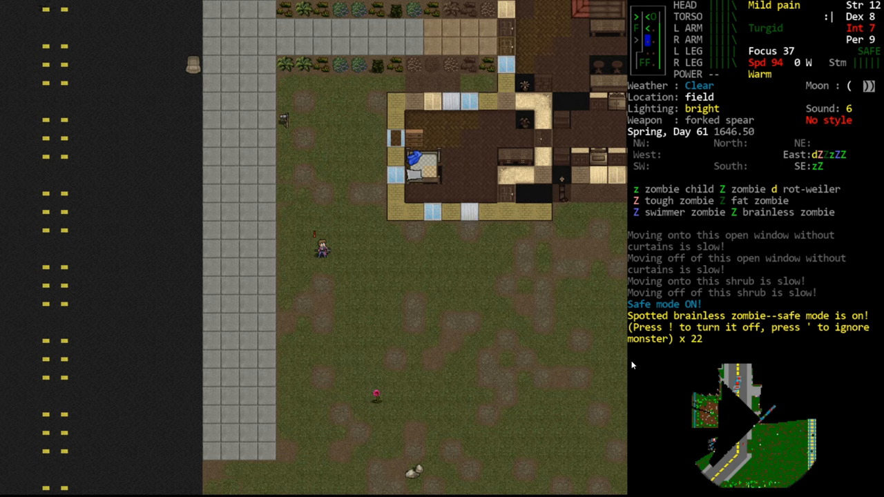
Step: Re-enable safe mode with ! before surveying the railroad station
{"action": "key", "text": "!"}
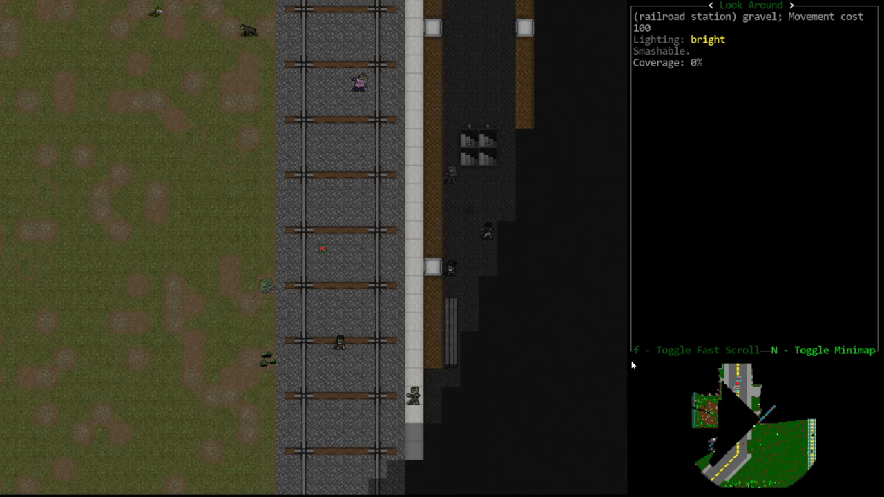
{"action": "scroll", "scroll_direction": "right", "scroll_amount": 3}
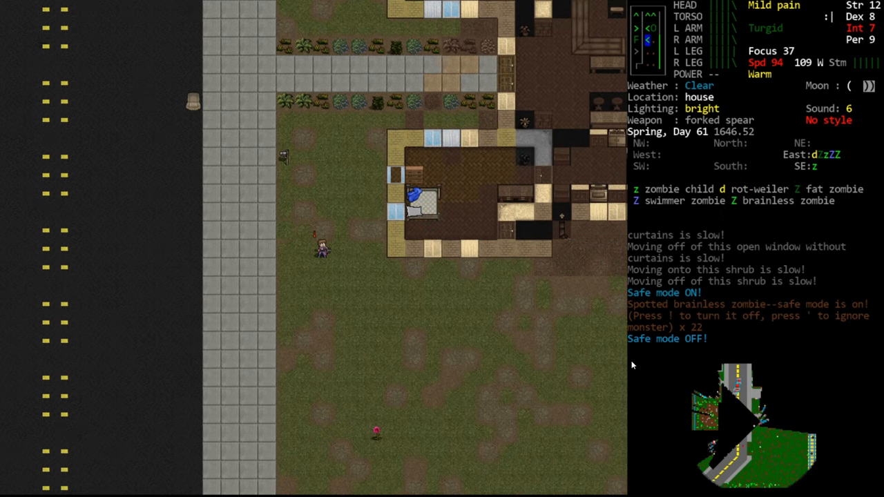
{"action": "key", "text": "up"}
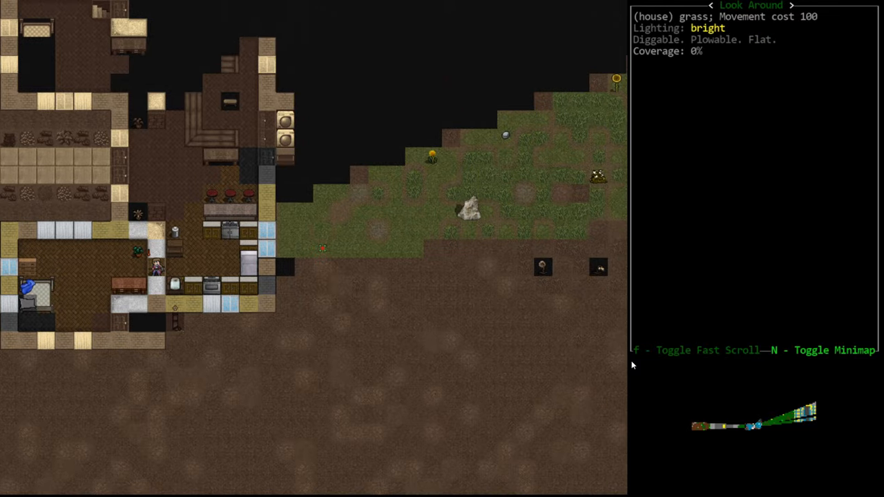
Step: Scroll the view right toward the house kitchen and its oven
{"action": "scroll", "scroll_direction": "right", "scroll_amount": 3}
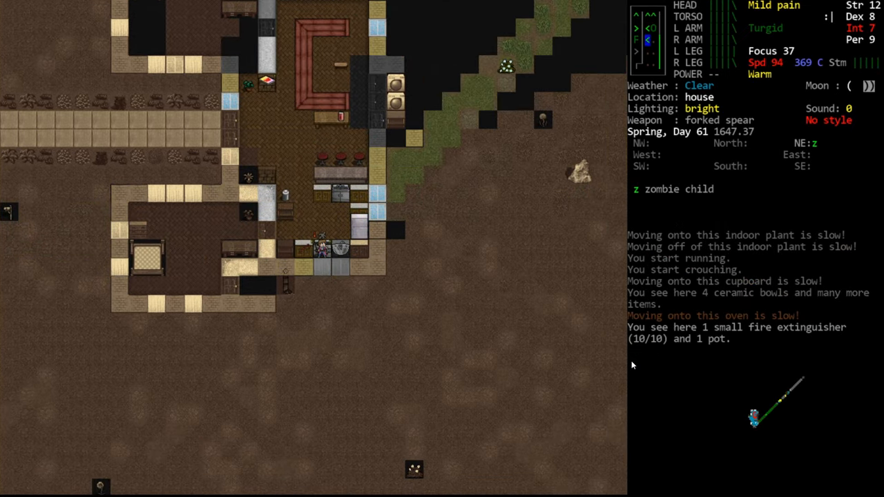
Step: Step the survivor along the kitchen counters toward the knife cupboard
{"action": "key", "text": "x"}
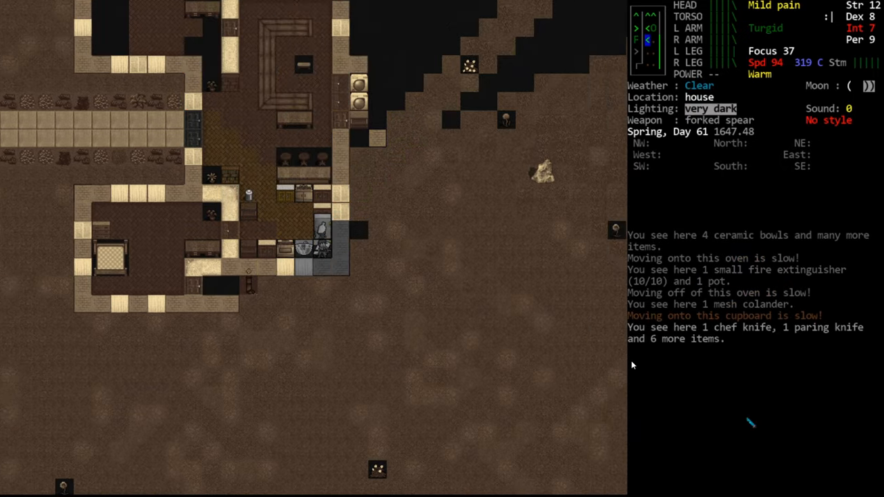
{"action": "key", "text": "c"}
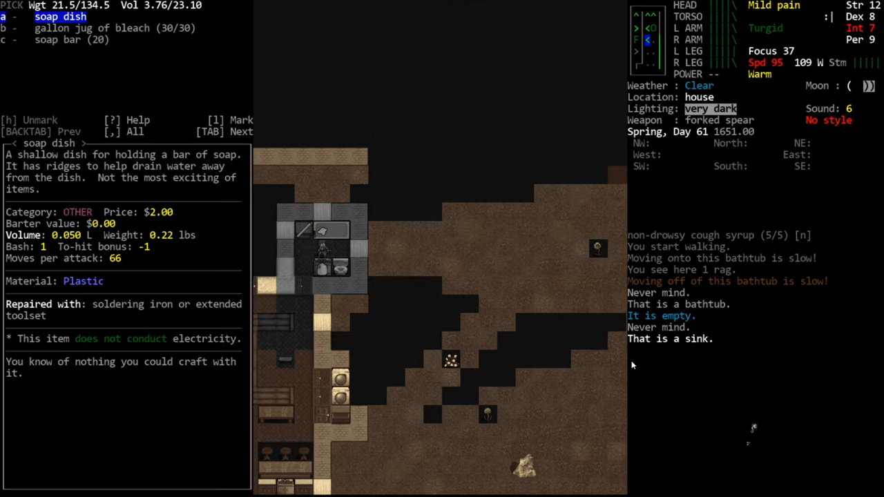
Step: Move down through the bathroom items toward the gallon jug of bleach
{"action": "key", "text": "Down"}
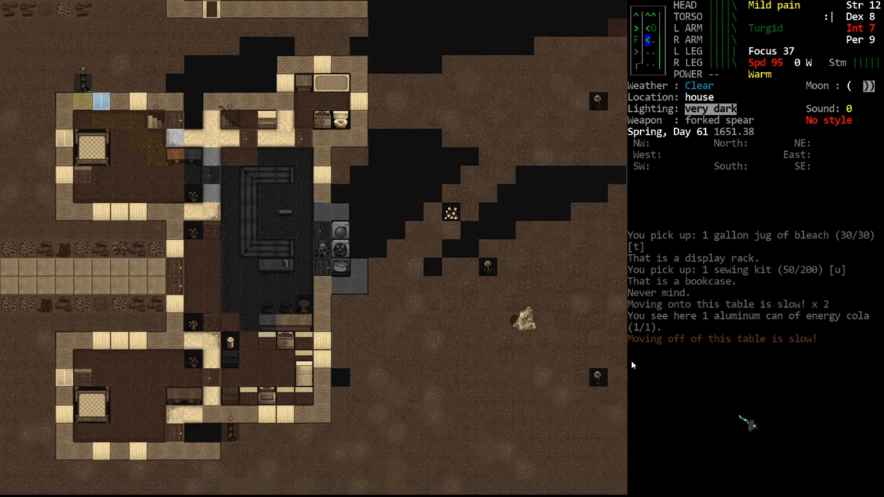
Step: Inspect the mess kit's details, including battery charges, in the pickup list
{"action": "key", "text": "x"}
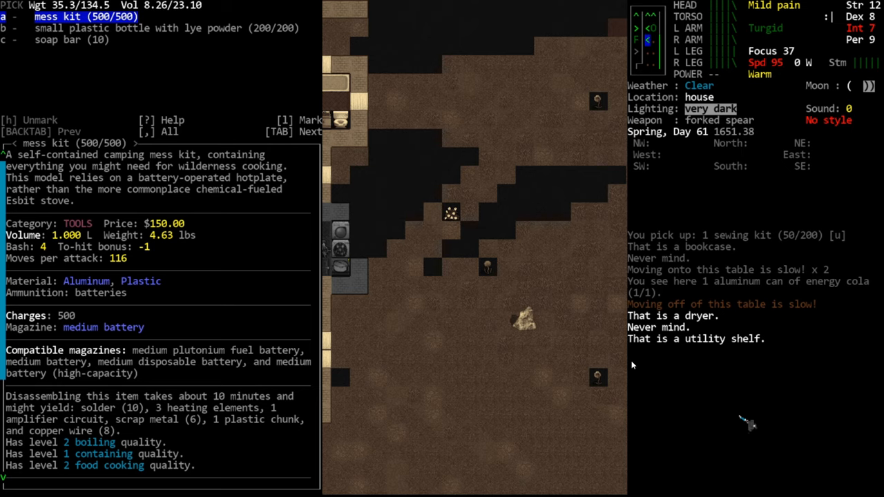
{"action": "mouse_move", "coordinate": [315, 351]}
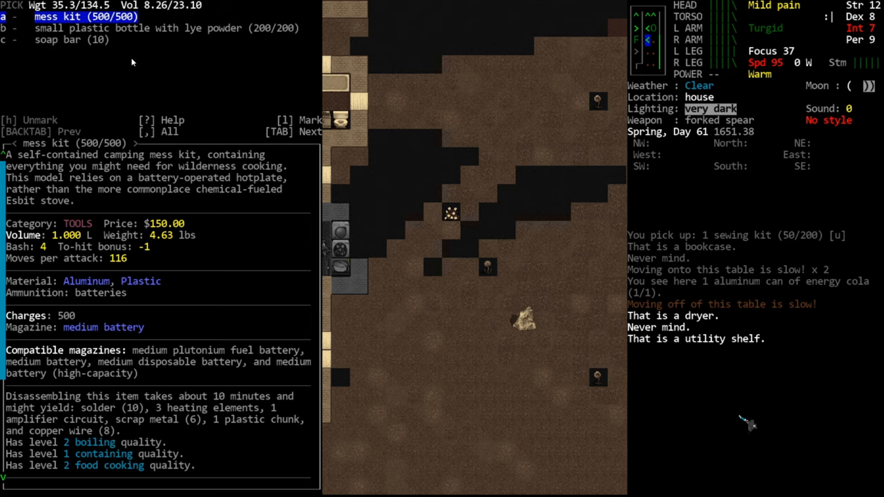
{"action": "mouse_move", "coordinate": [223, 196]}
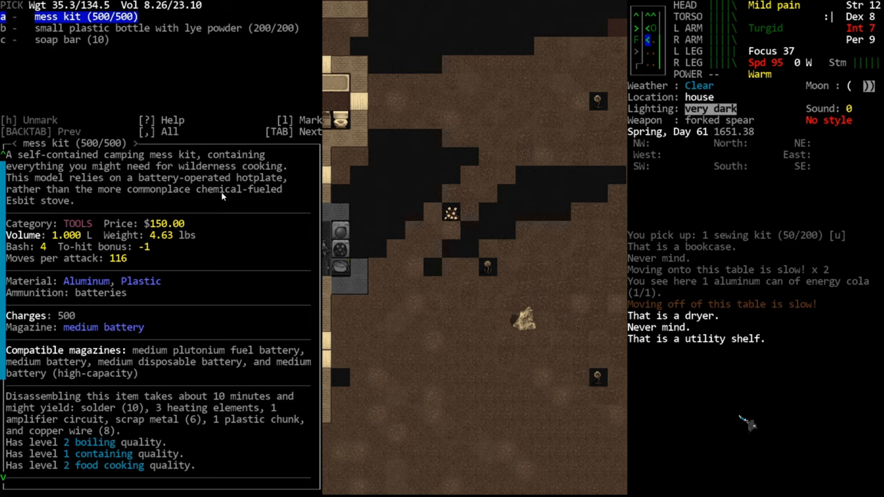
{"action": "mouse_move", "coordinate": [63, 30]}
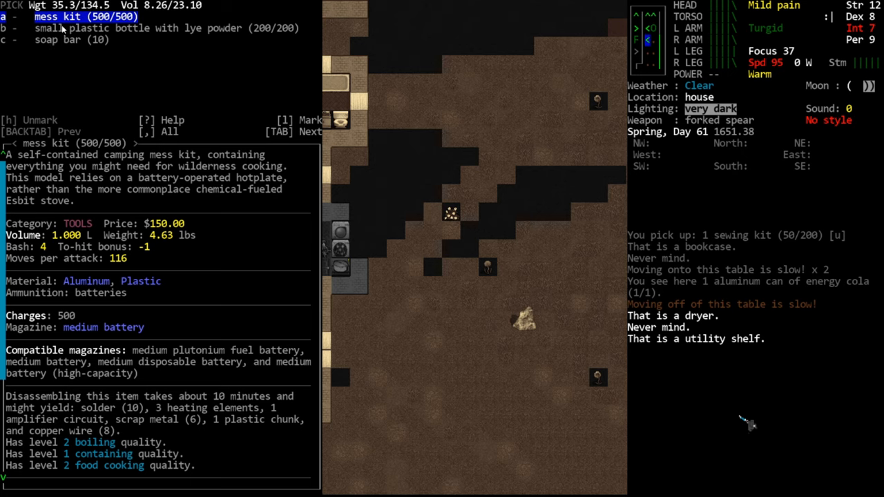
{"action": "mouse_move", "coordinate": [128, 50]}
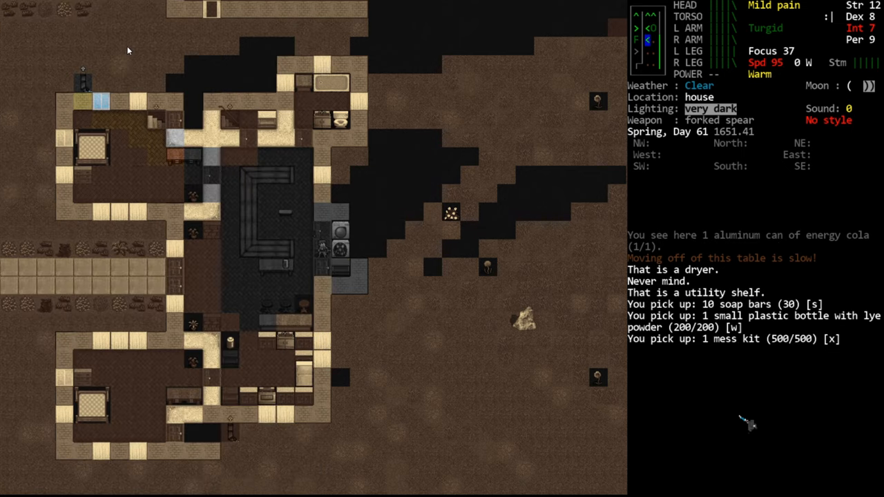
Step: Unload the medium battery from the mess kit, then review and close the inventory
{"action": "key", "text": "u"}
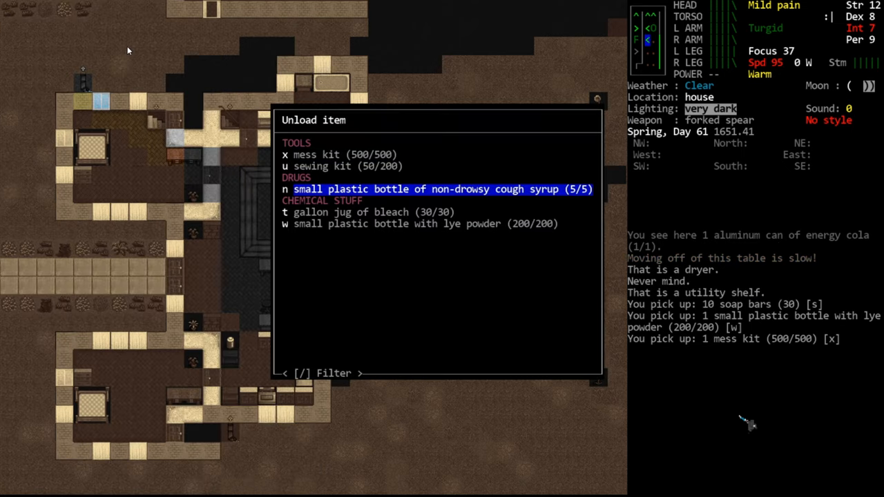
{"action": "key", "text": "up"}
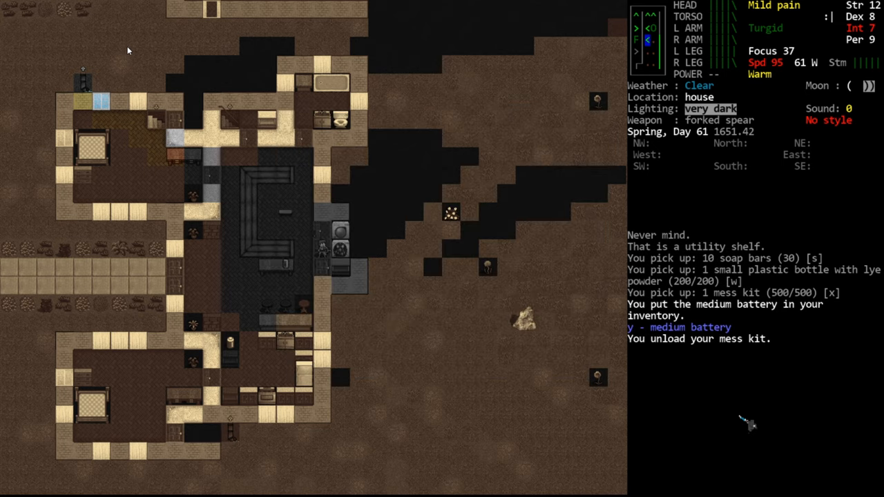
{"action": "key", "text": "i"}
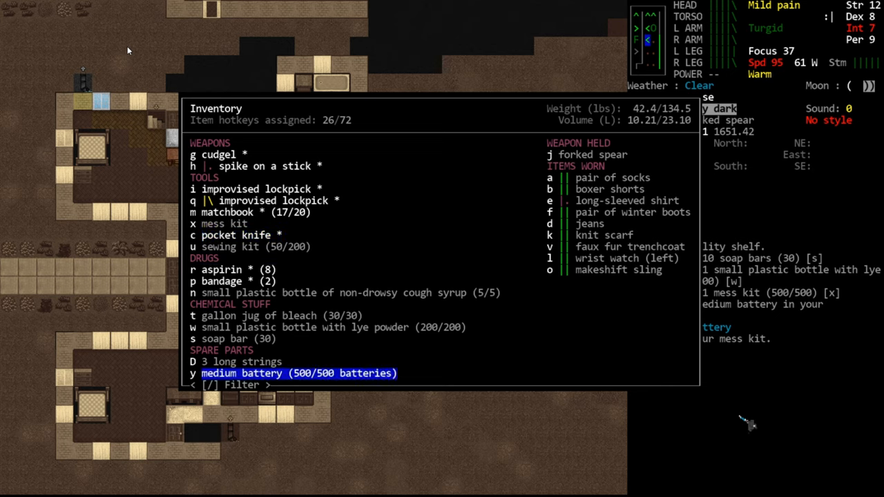
{"action": "key", "text": "up"}
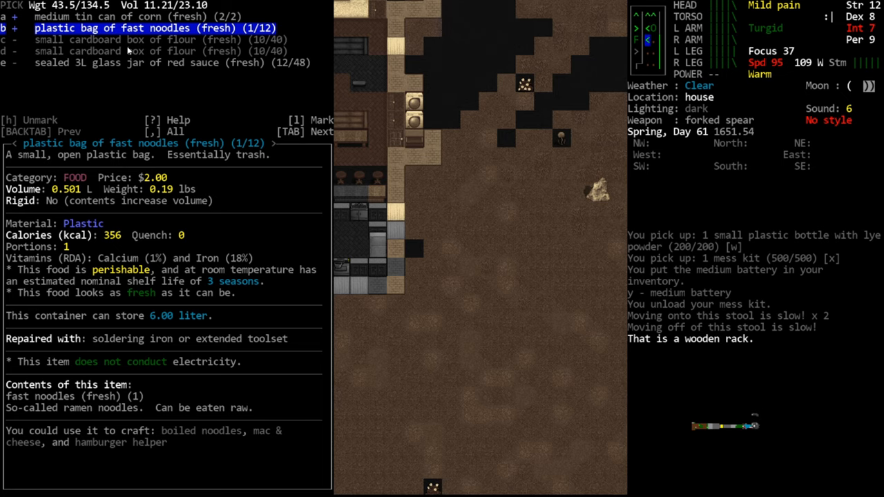
Step: Mark the flour, then take corn, fast noodles, flour and red sauce
{"action": "key", "text": "DOWN"}
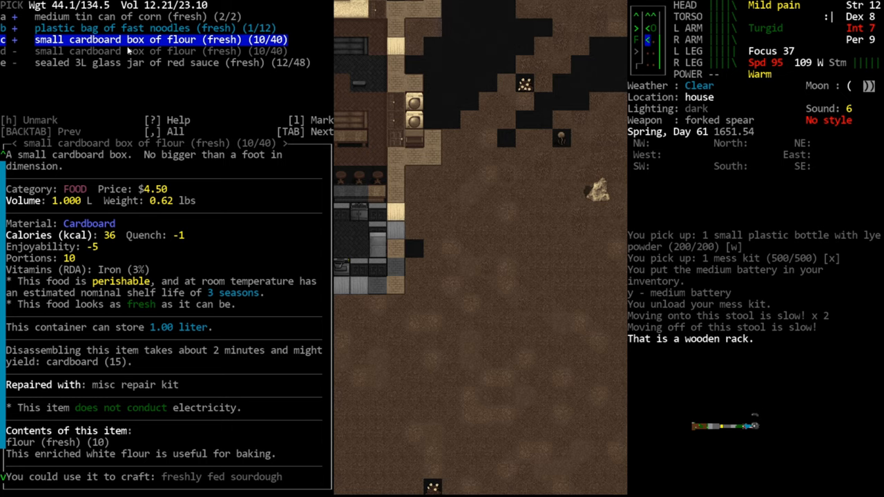
{"action": "key", "text": "DOWN"}
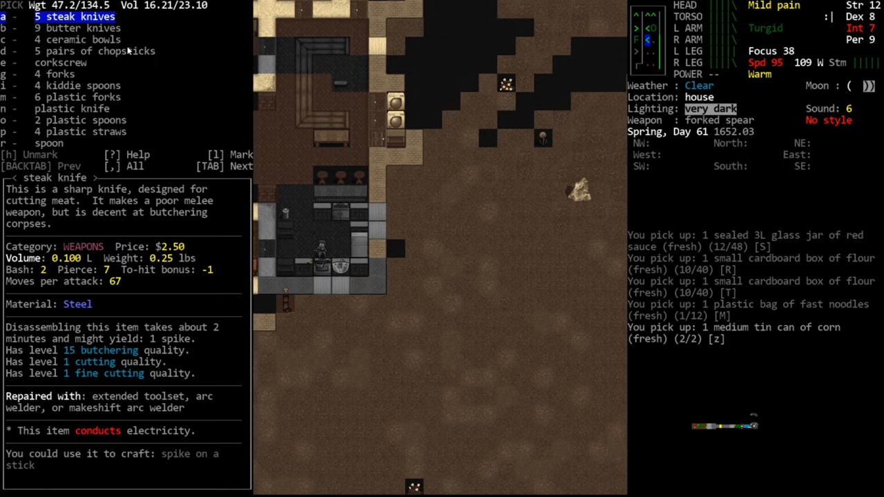
{"action": "key", "text": "Escape"}
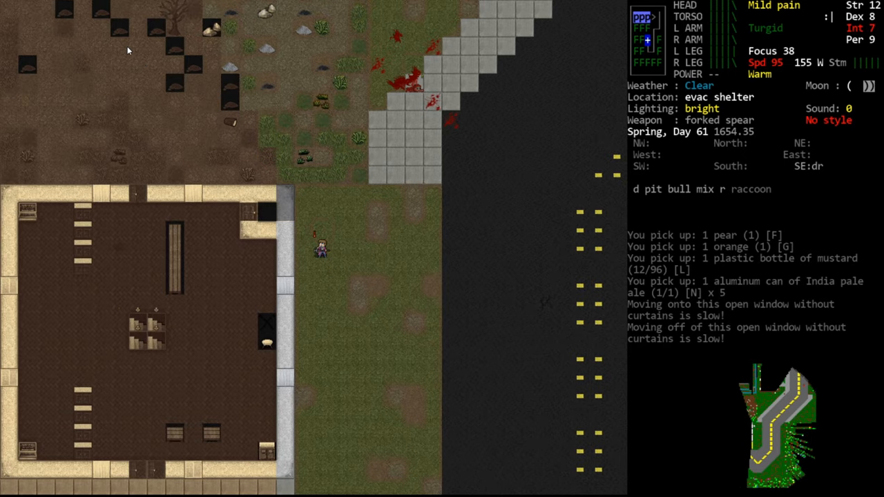
Step: Walk the survivor out of the evac shelter grounds and along the road
{"action": "key", "text": "up"}
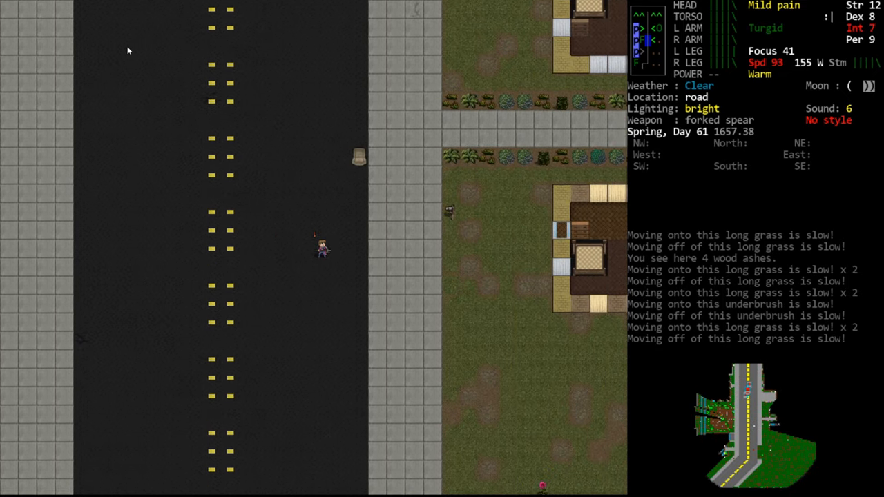
{"action": "key", "text": "up"}
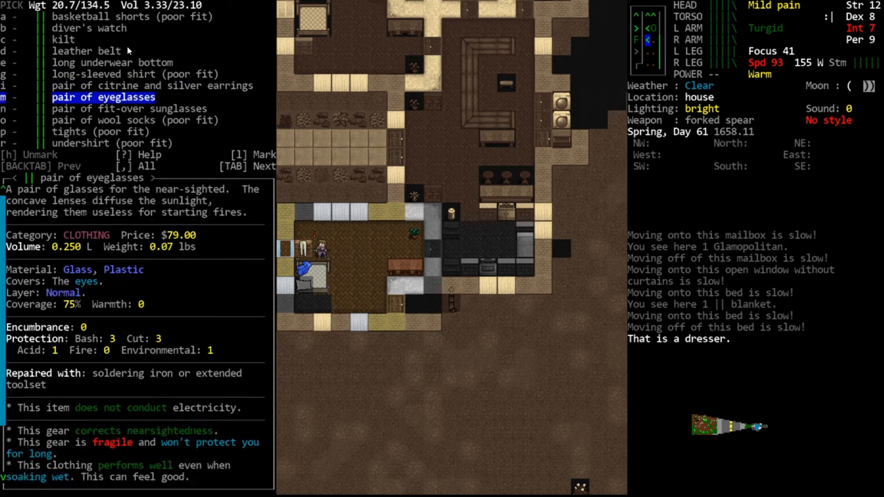
Step: Select and pick up the fit-over sunglasses from the dresser's item list
{"action": "key", "text": "DOWN"}
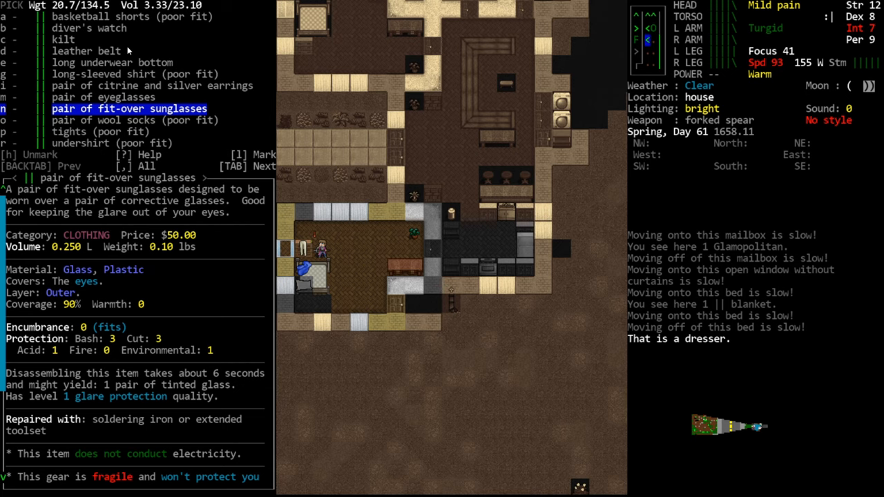
{"action": "mouse_move", "coordinate": [831, 330]}
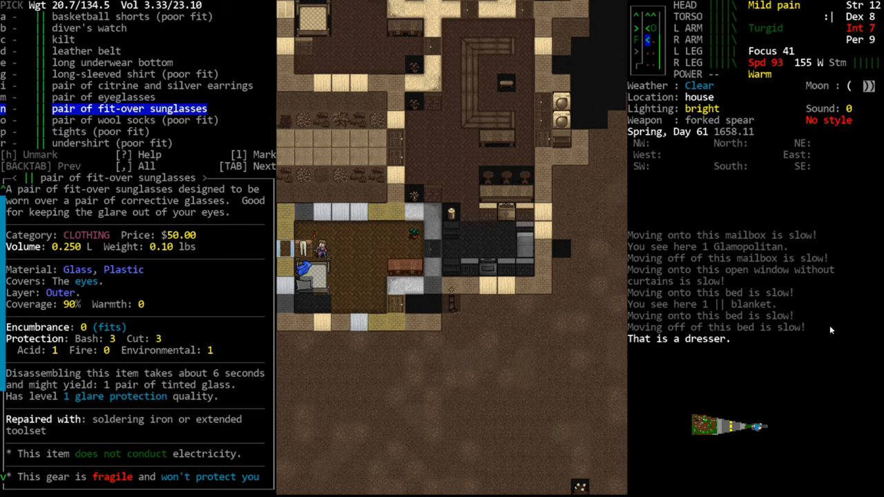
{"action": "mouse_move", "coordinate": [757, 350]}
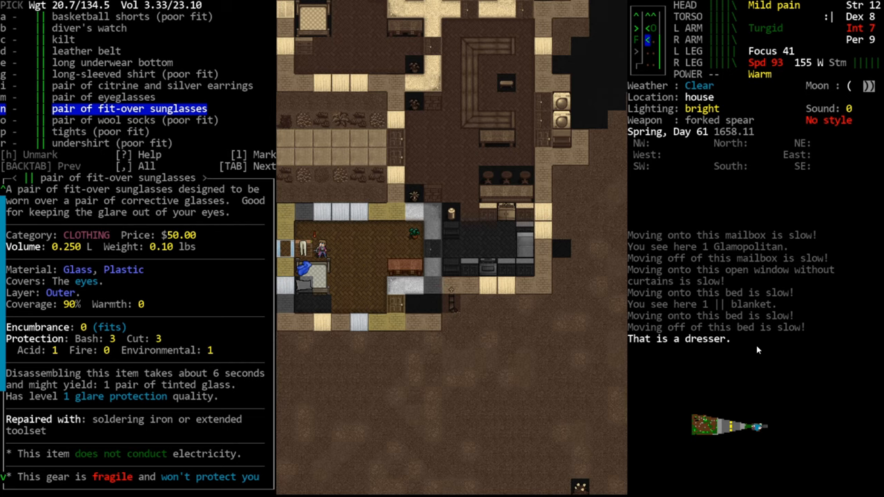
{"action": "mouse_move", "coordinate": [455, 158]}
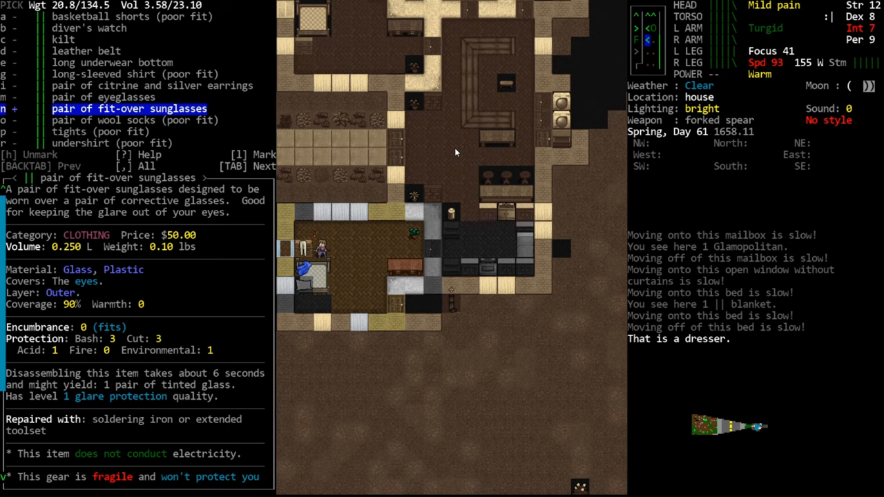
{"action": "key", "text": "enter"}
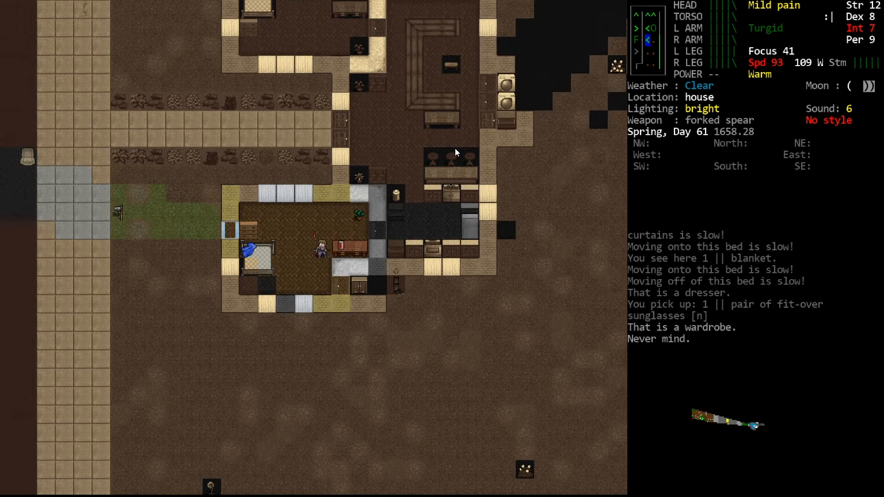
Step: Look inside the oven and mark the pot for pickup
{"action": "key", "text": "x"}
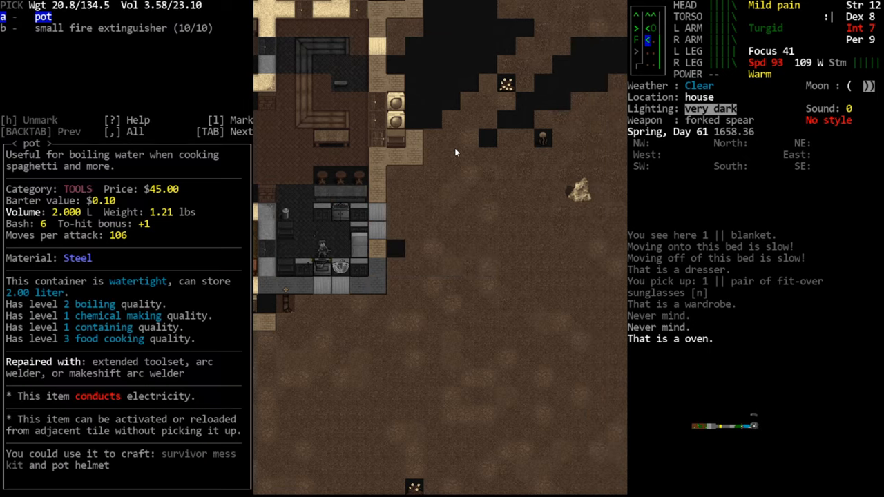
{"action": "left_click", "coordinate": [7, 16]}
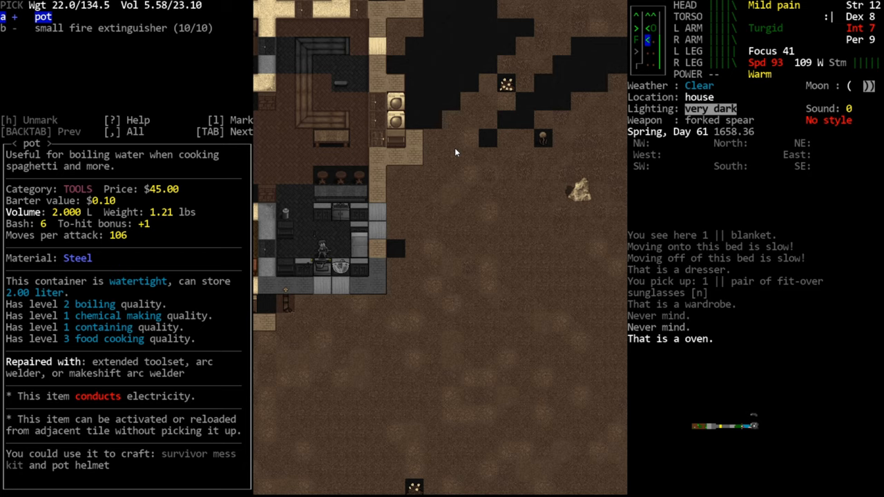
{"action": "mouse_move", "coordinate": [81, 345]}
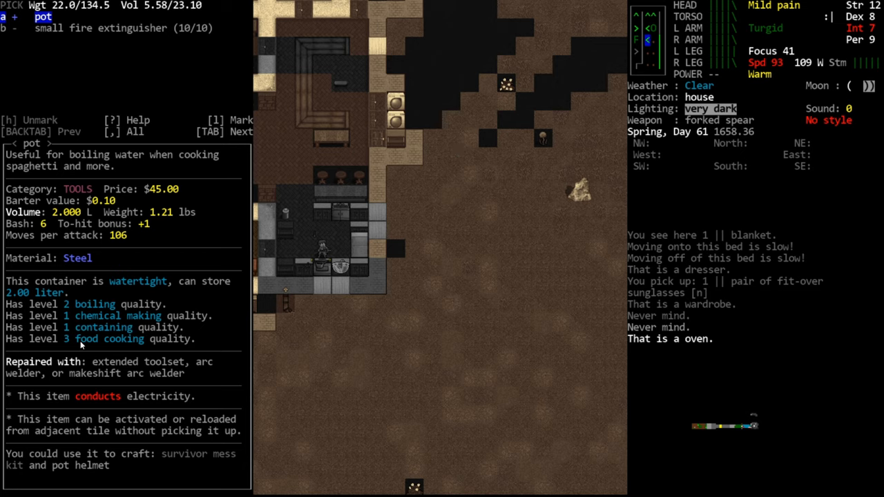
{"action": "mouse_move", "coordinate": [68, 332]}
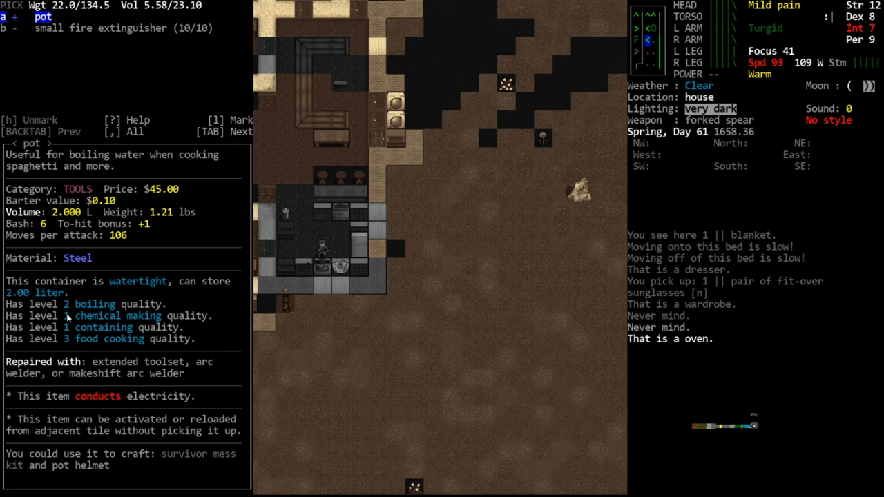
{"action": "mouse_move", "coordinate": [243, 280]}
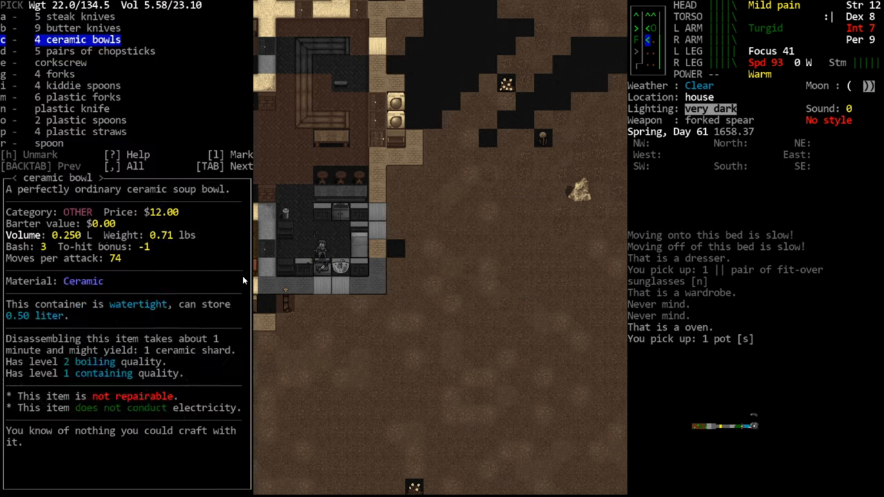
Step: Skip the cutlery and bowls, and take the jam, syrup, peanut butter and breads
{"action": "key", "text": "DOWN"}
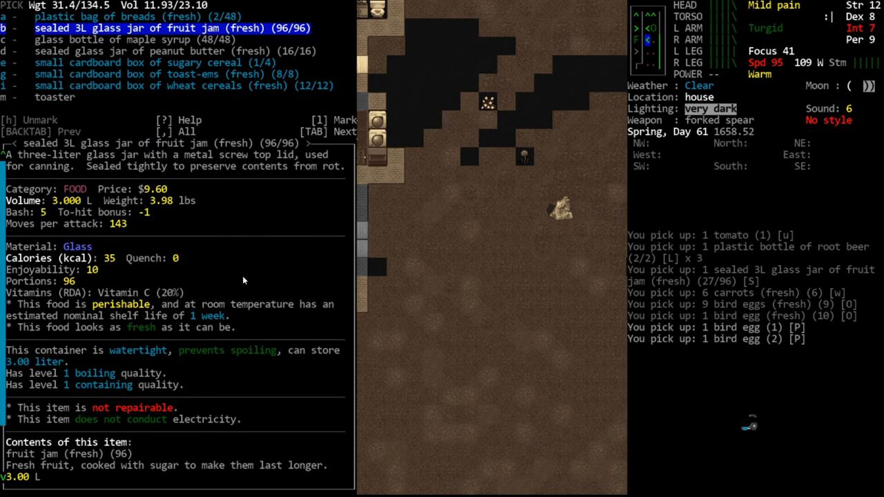
{"action": "key", "text": "down"}
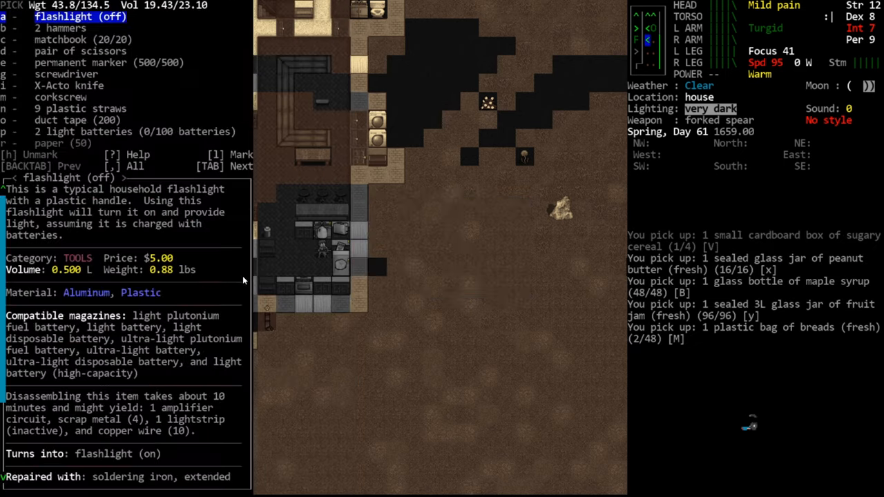
Step: Take batteries, duct tape, X-Acto knife, matchbook and hammer; inspect the sink without taking anything
{"action": "left_click", "coordinate": [83, 39]}
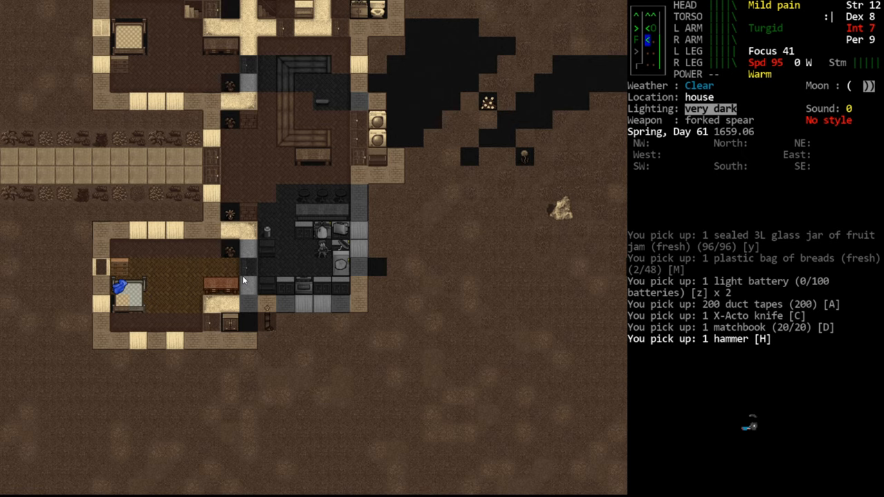
{"action": "key", "text": "i"}
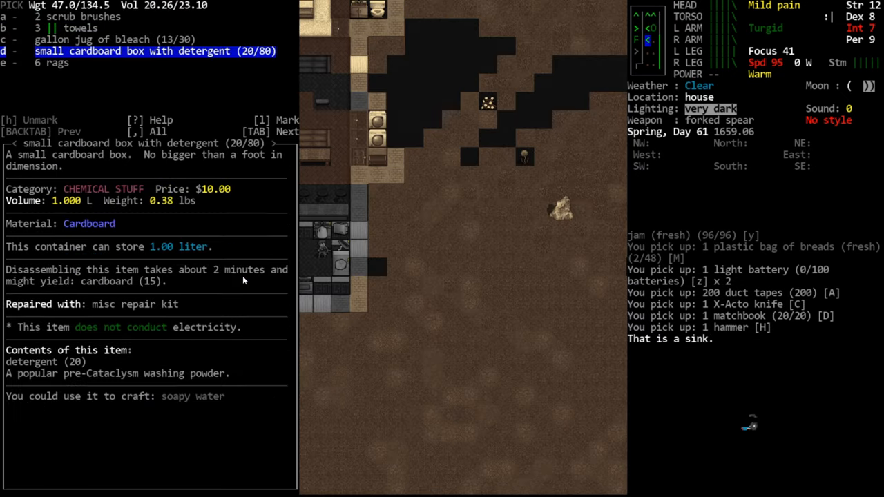
{"action": "key", "text": "Escape"}
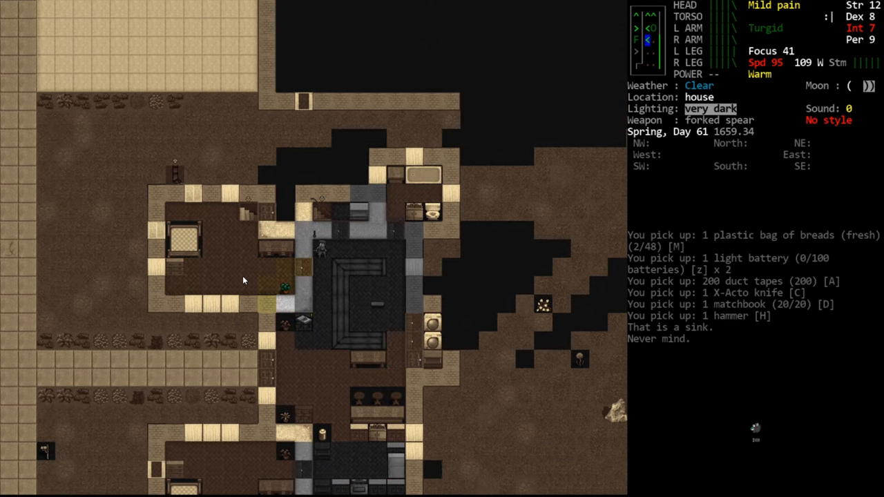
Step: Attempt to pry open the closed wooden door with the hammer
{"action": "key", "text": "x"}
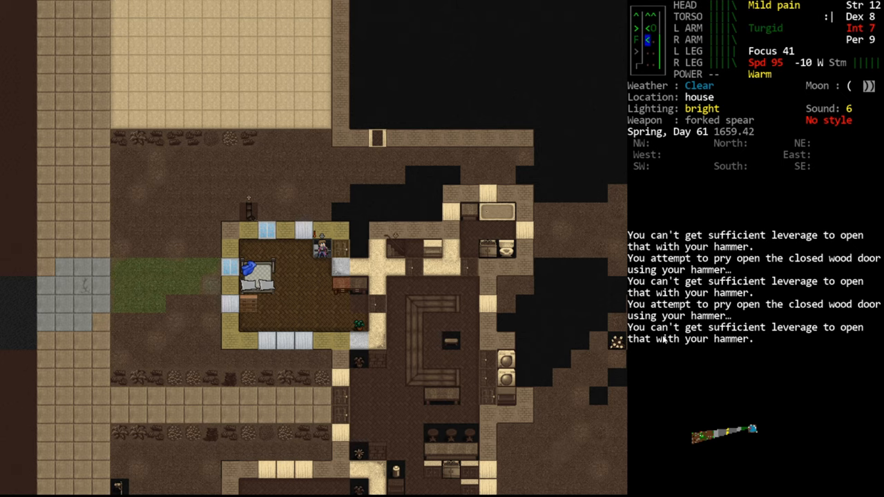
{"action": "mouse_move", "coordinate": [795, 340]}
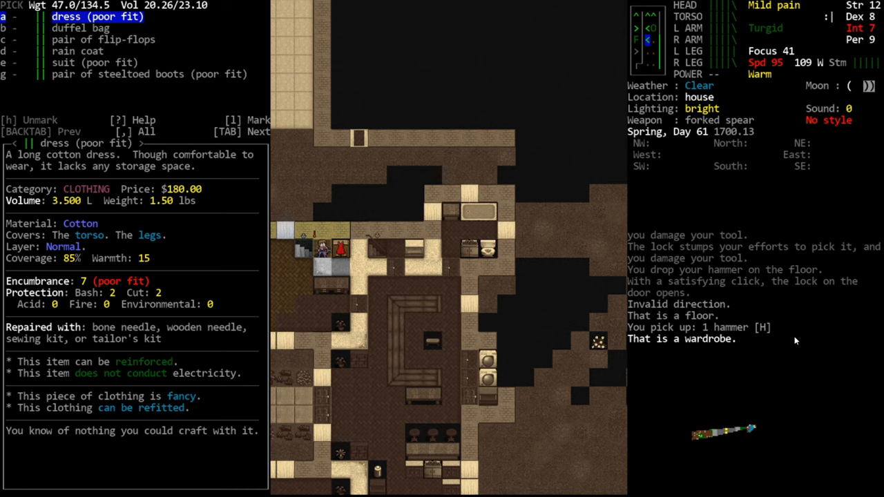
Step: View the wardrobe's duffel bag details and wear it
{"action": "key", "text": "DOWN"}
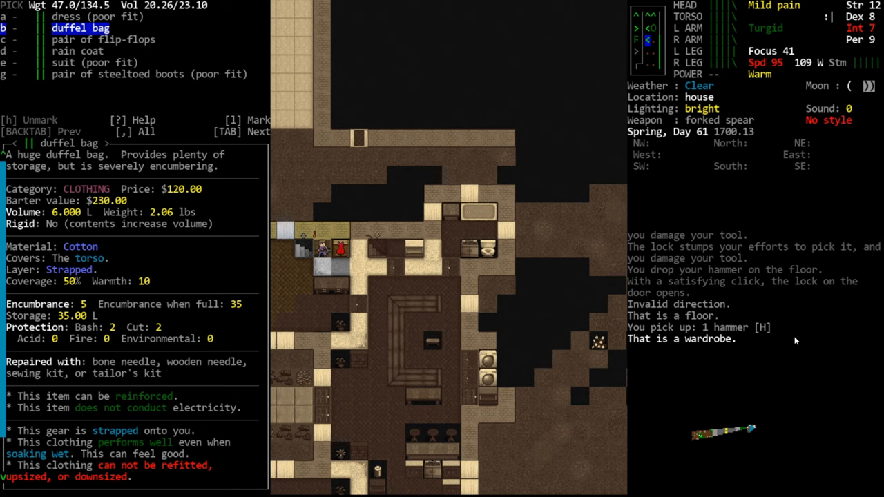
{"action": "mouse_move", "coordinate": [2, 310]}
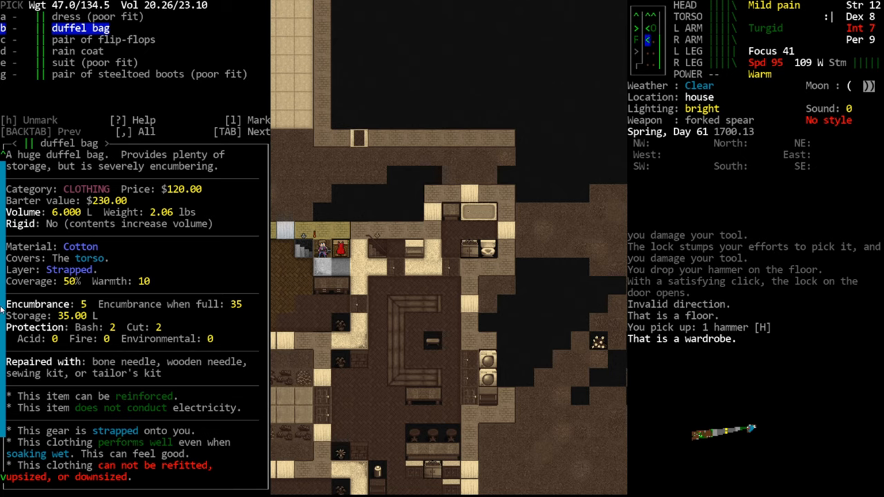
{"action": "mouse_move", "coordinate": [152, 323]}
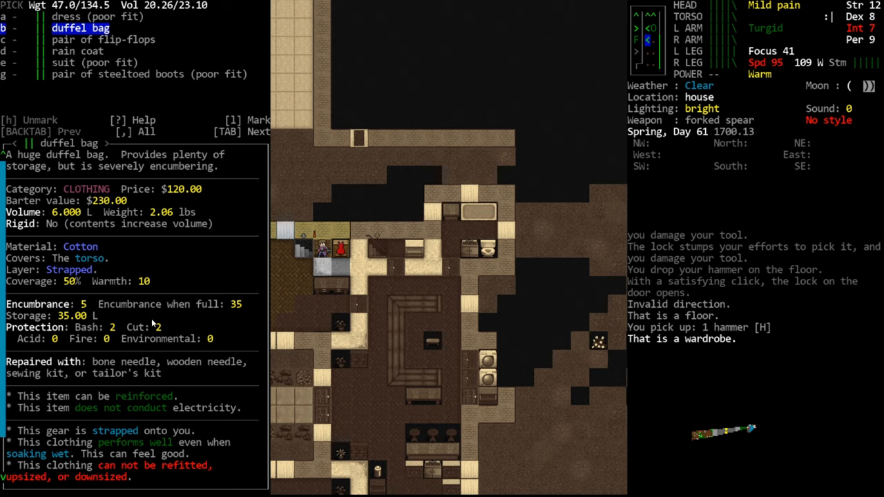
{"action": "key", "text": "b"}
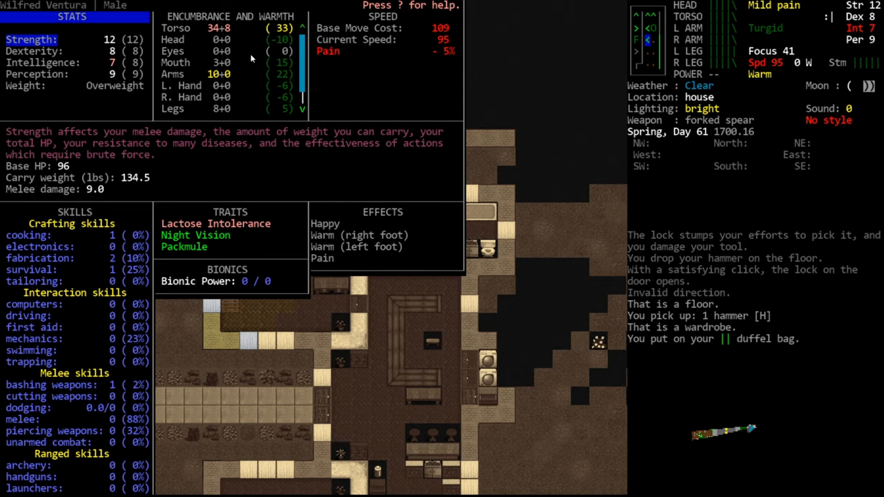
Step: Close the stats screen, take off the makeshift sling, and review the inventory
{"action": "key", "text": "escape"}
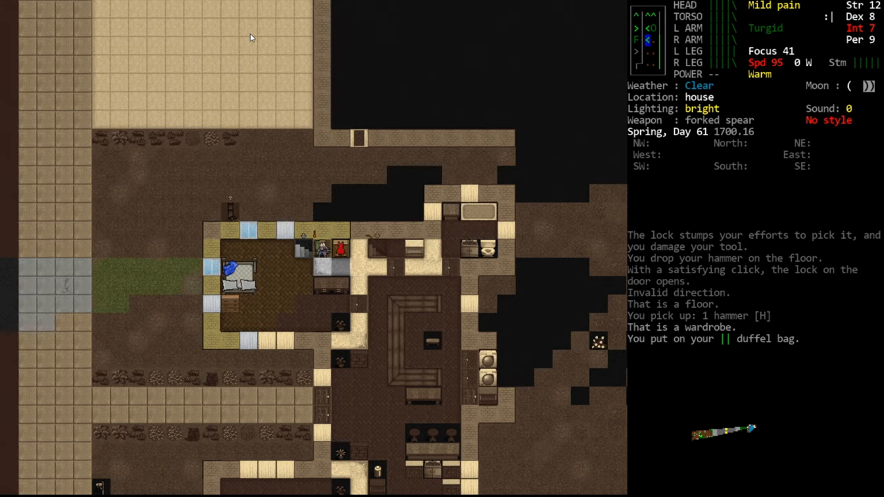
{"action": "key", "text": "T"}
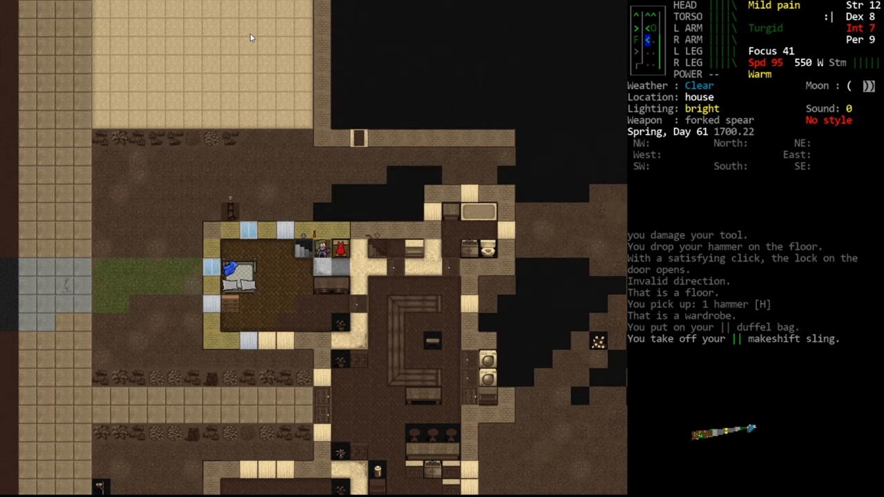
{"action": "key", "text": "i"}
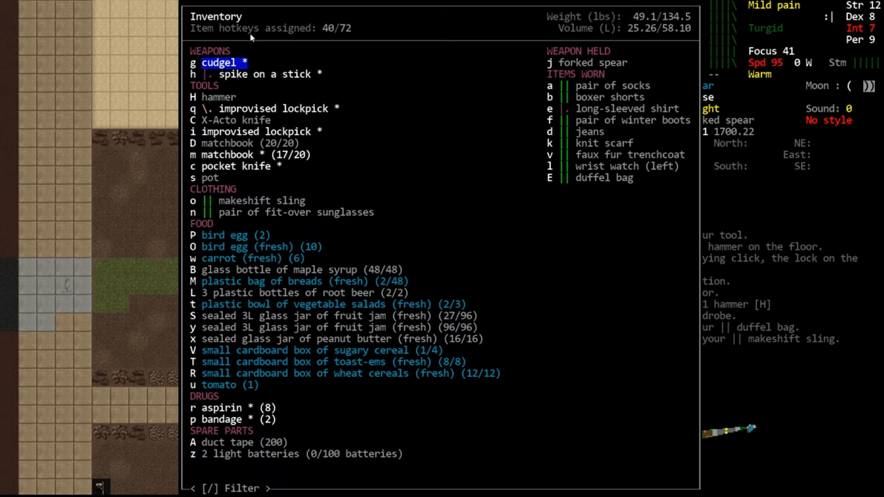
{"action": "left_click", "coordinate": [548, 178]}
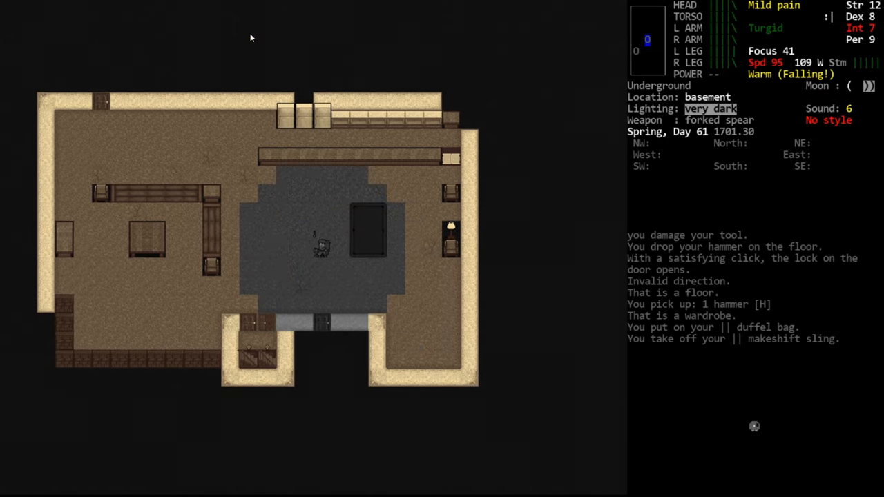
Step: Walk north toward the stairs down to the basement
{"action": "key", "text": "up"}
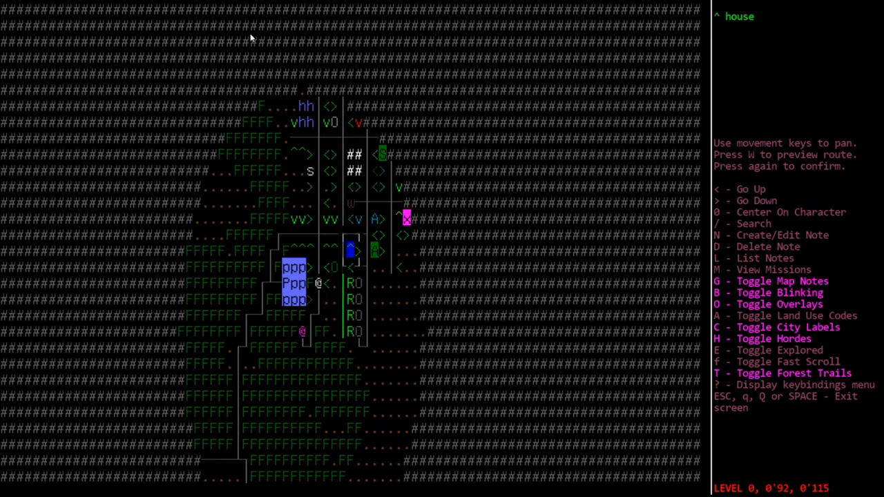
Step: Leave the overland map and return to the game view
{"action": "key", "text": "Left"}
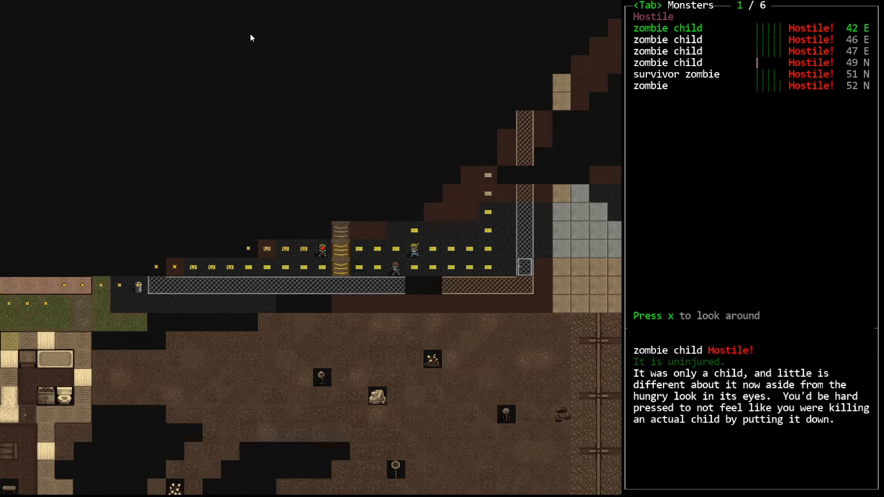
Step: Look around at the nearby survivor zombie, tough zombie and fat zombie
{"action": "key", "text": "x"}
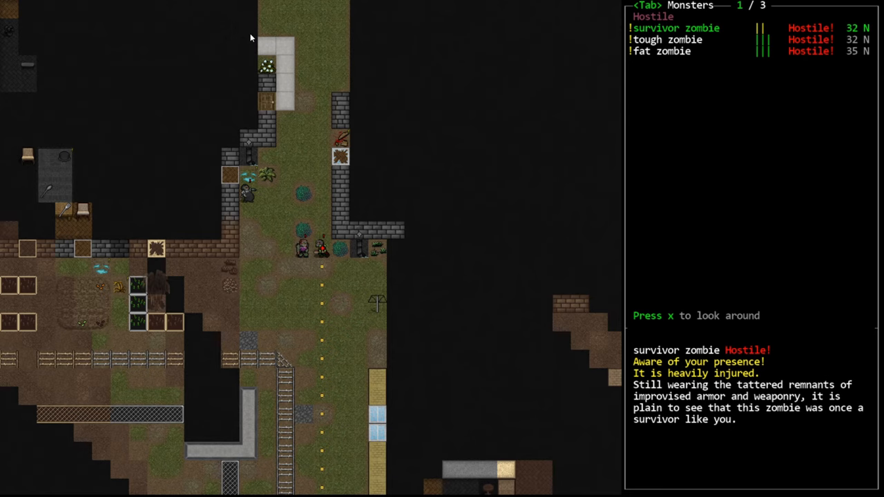
Step: Switch to run mode and flee from the zombies near the prison fence
{"action": "key", "text": "Tab"}
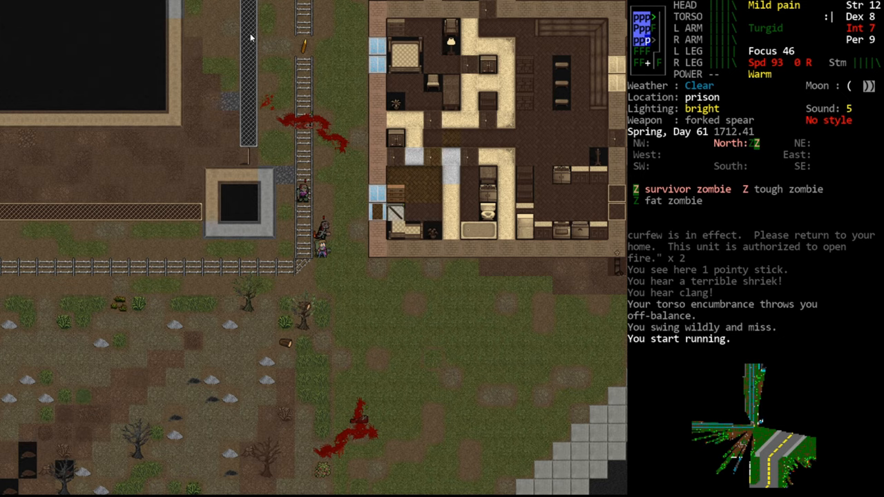
{"action": "key", "text": "@"}
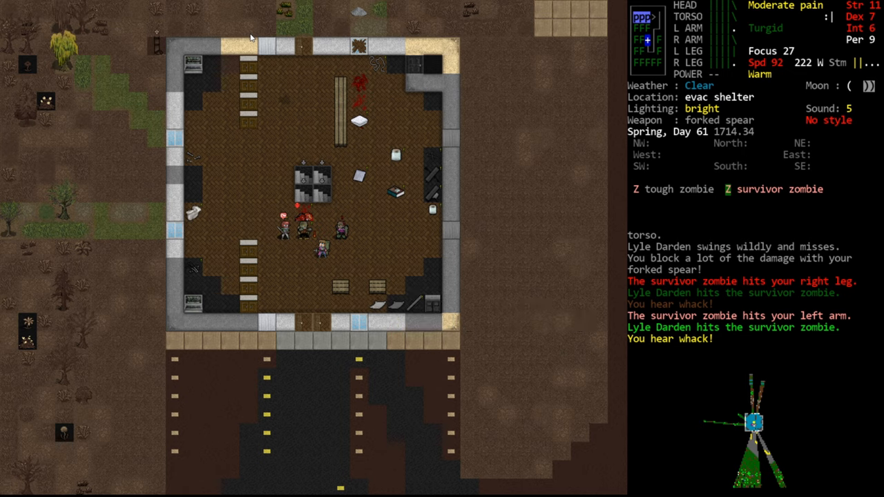
{"action": "mouse_move", "coordinate": [306, 237]}
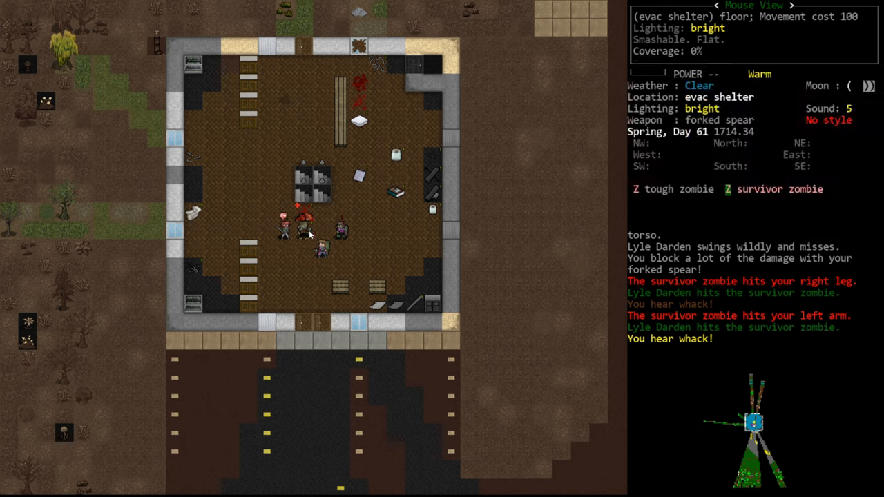
{"action": "mouse_move", "coordinate": [378, 247]}
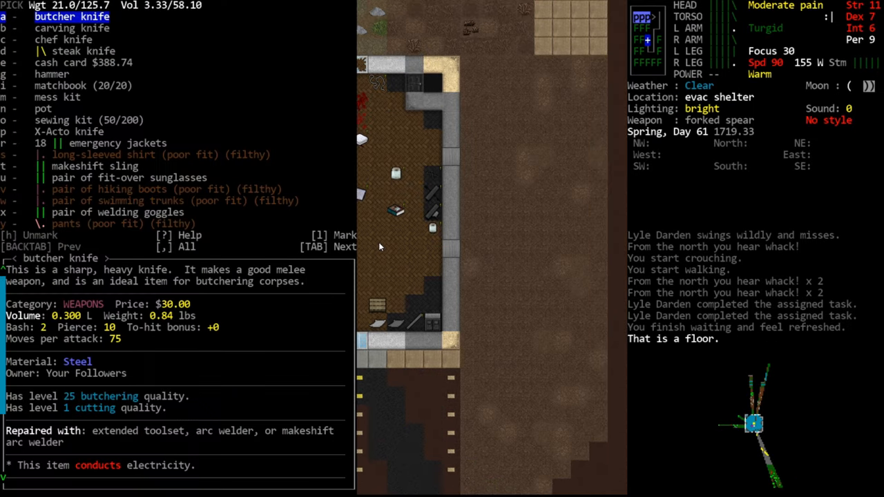
Step: Take the cash card, aspirins and rucksack from the floor, then drop the pulped survivor zombie corpse
{"action": "key", "text": "Escape"}
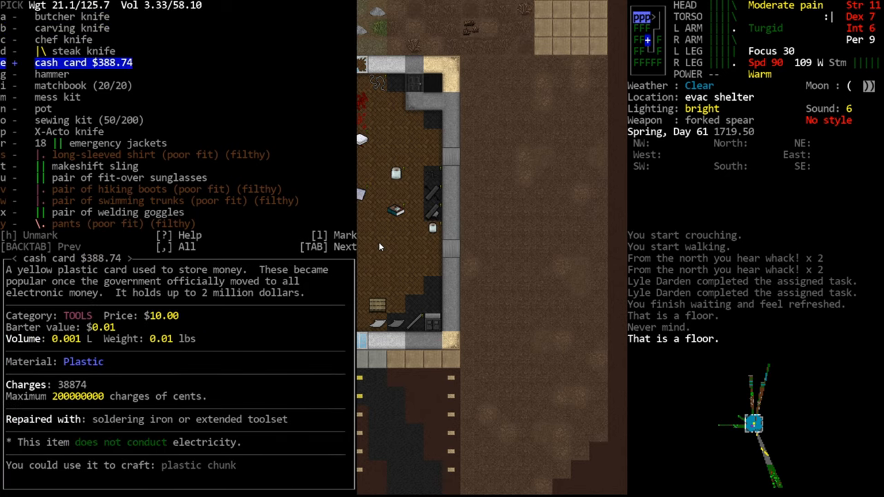
{"action": "key", "text": "down"}
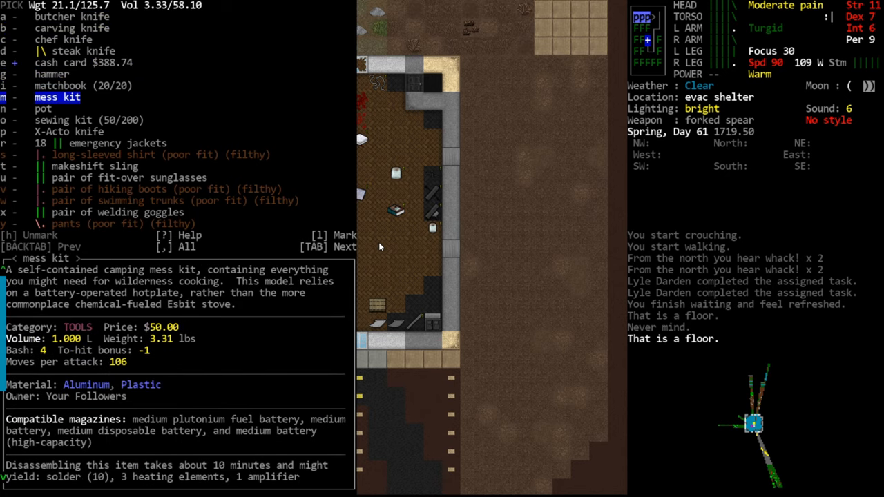
{"action": "key", "text": "Escape"}
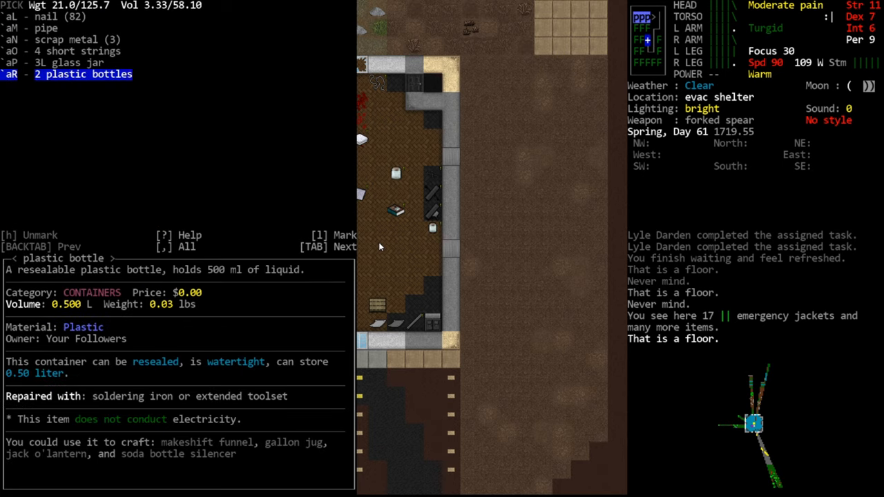
{"action": "key", "text": "Escape"}
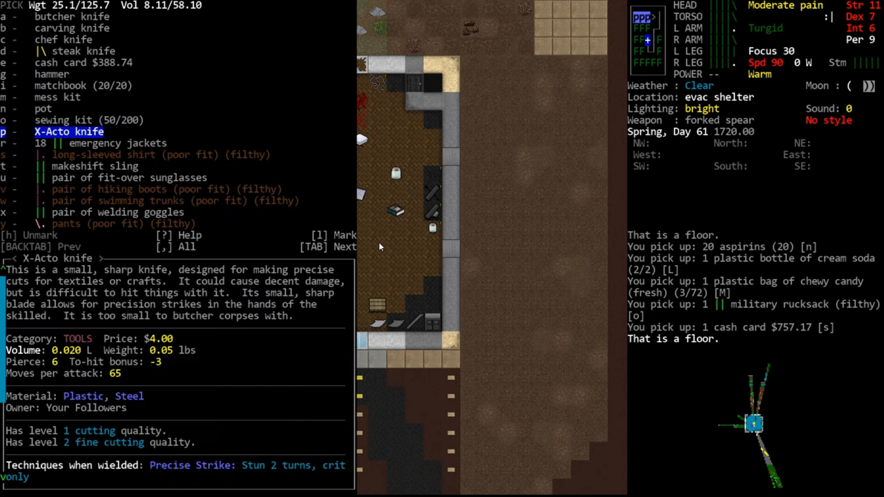
{"action": "key", "text": "Escape"}
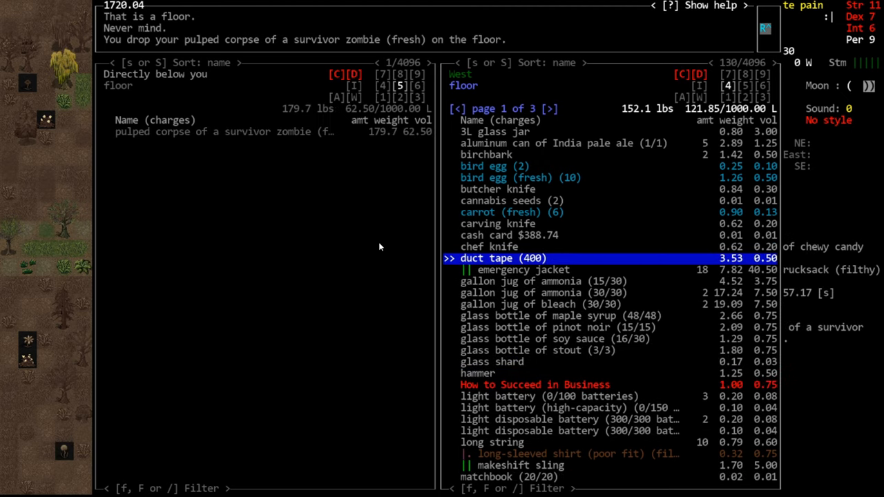
Step: Drop the filthy poor-fit clothes and move the pile onto the pavement
{"action": "key", "text": "down"}
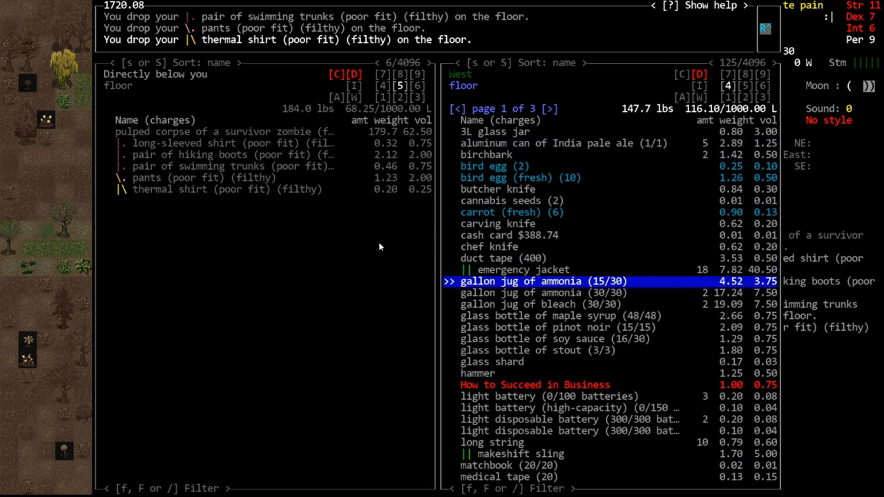
{"action": "key", "text": "Escape"}
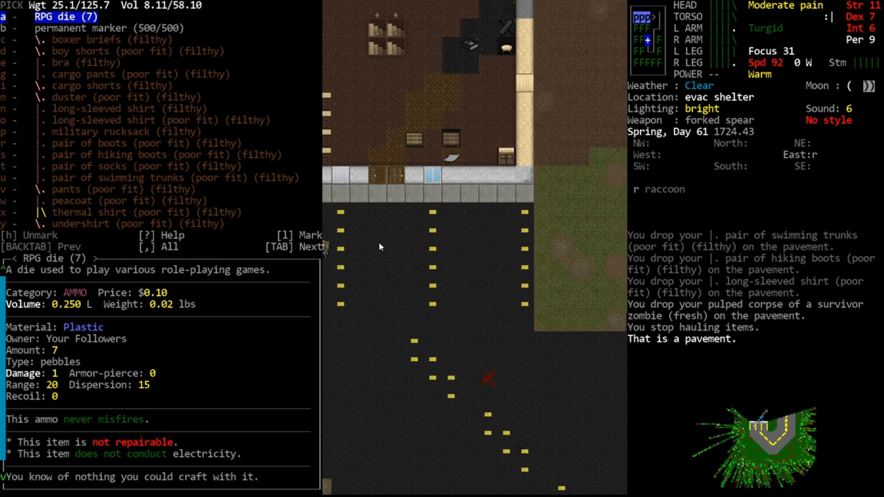
Step: Grab the Alpha Male Quarterly and walk north through the long grass
{"action": "key", "text": "TAB"}
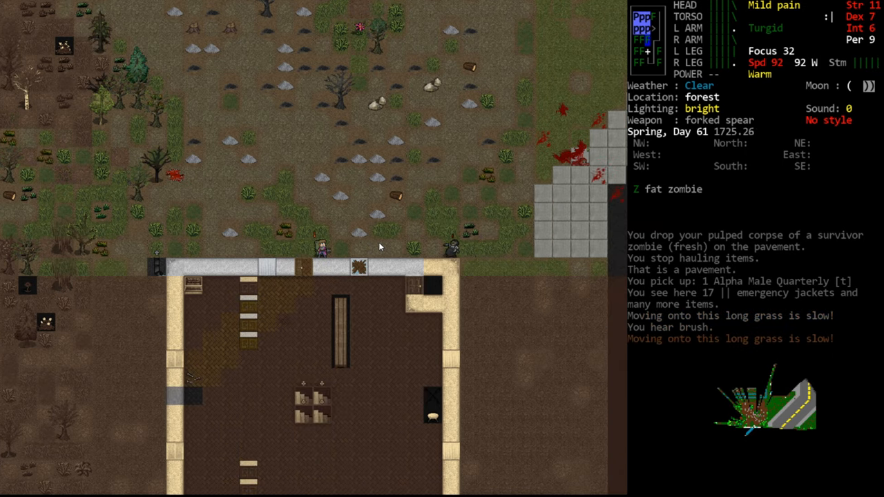
{"action": "key", "text": "up"}
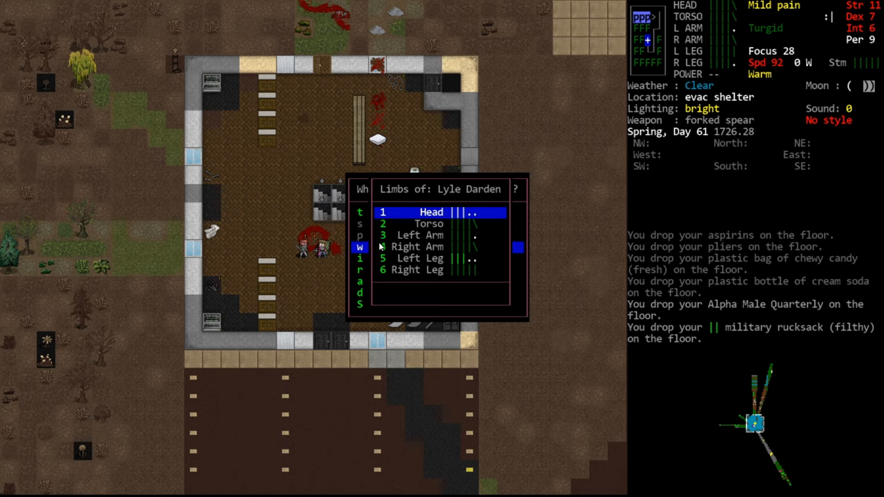
{"action": "key", "text": "Down"}
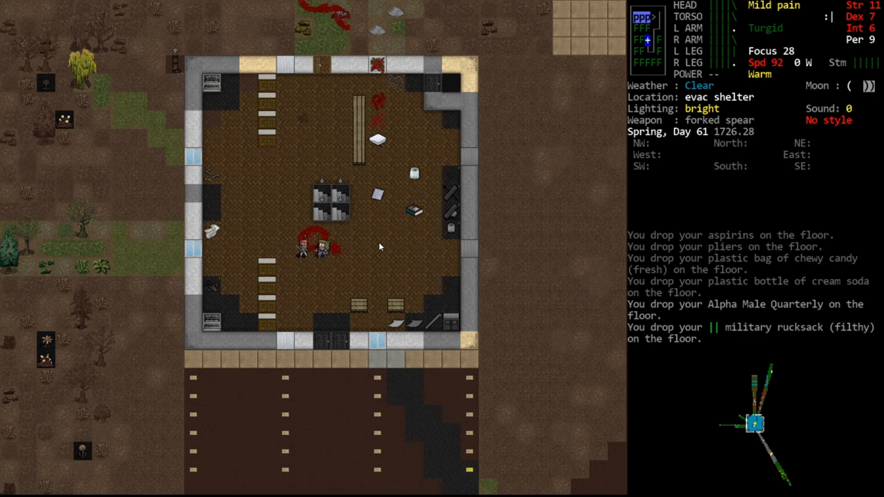
{"action": "mouse_move", "coordinate": [667, 24]}
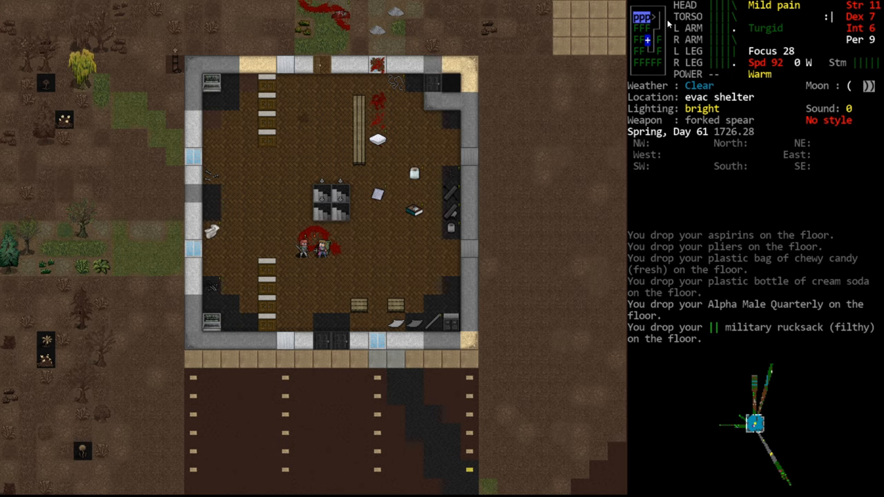
{"action": "mouse_move", "coordinate": [691, 56]}
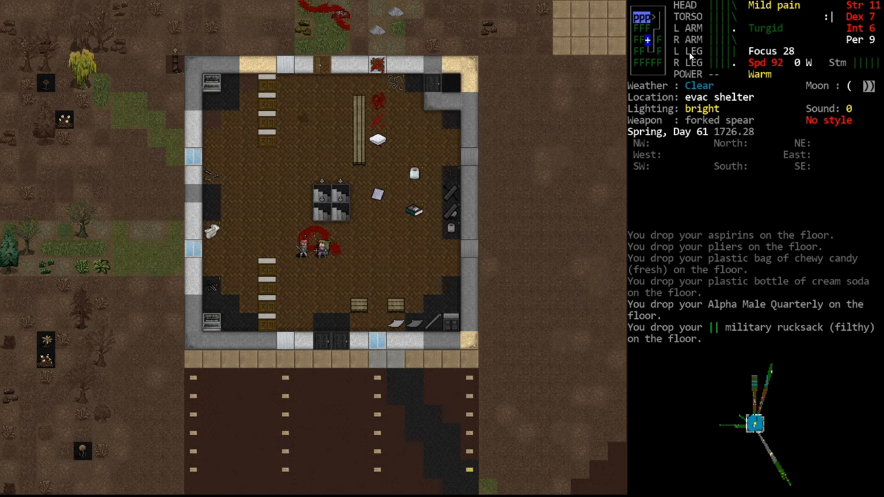
{"action": "mouse_move", "coordinate": [742, 44]}
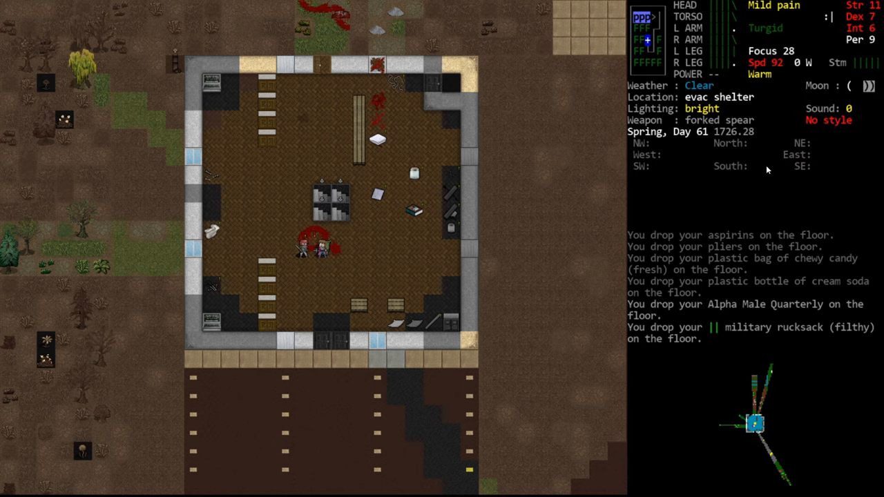
{"action": "mouse_move", "coordinate": [801, 143]}
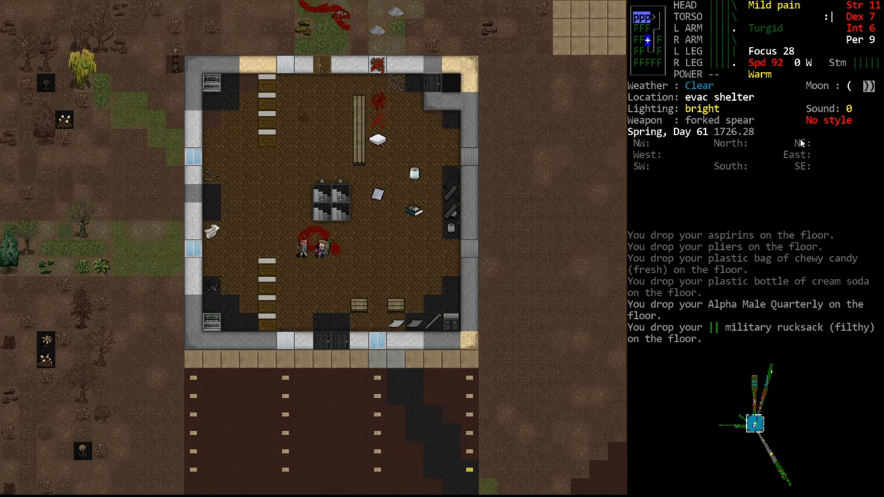
{"action": "mouse_move", "coordinate": [732, 88]}
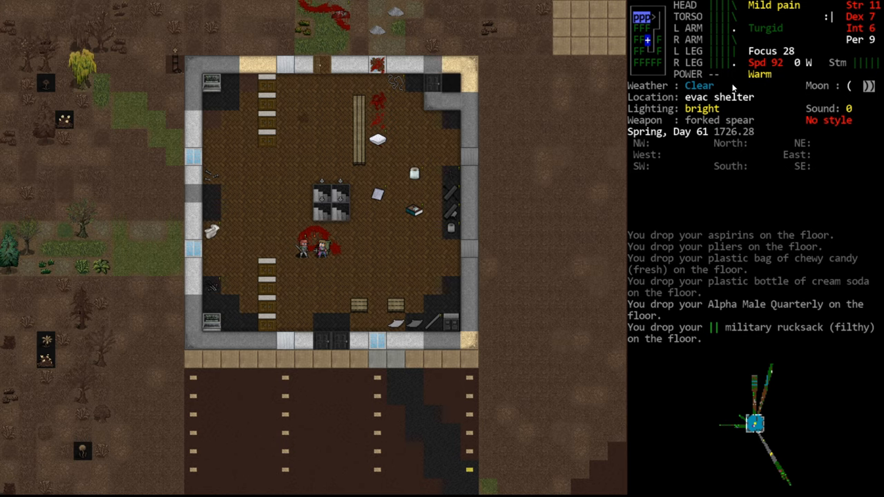
Step: Save the game inside the evac shelter with Lyle Darden
{"action": "key", "text": "Escape"}
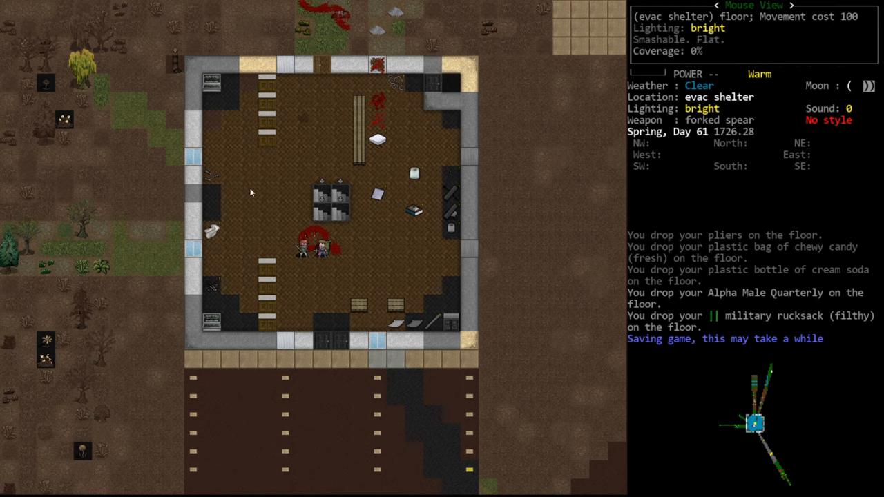
{"action": "mouse_move", "coordinate": [235, 179]}
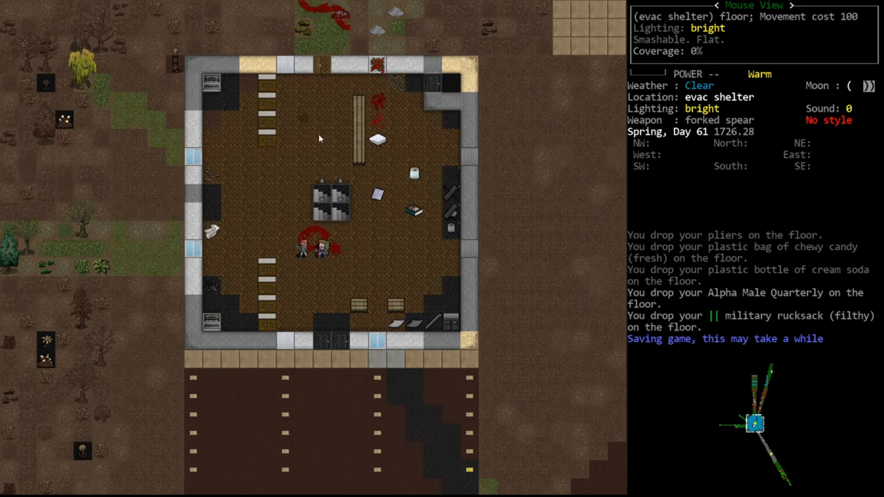
{"action": "mouse_move", "coordinate": [324, 155]}
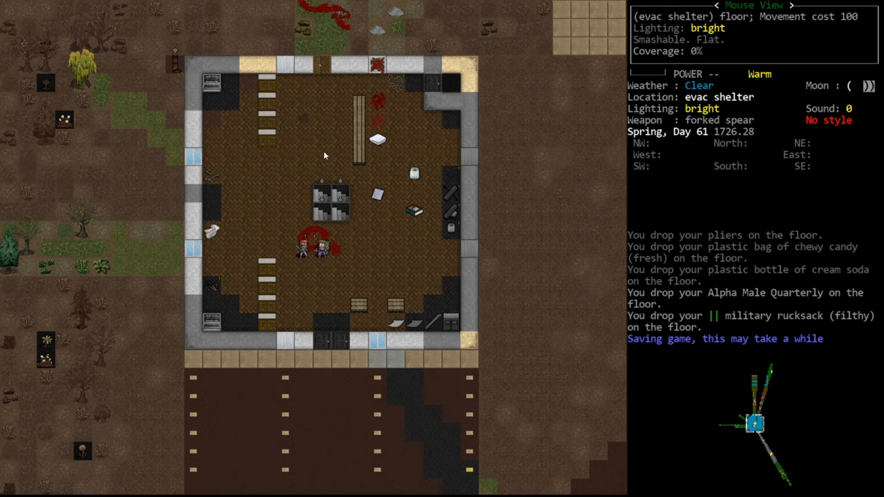
{"action": "mouse_move", "coordinate": [369, 258]}
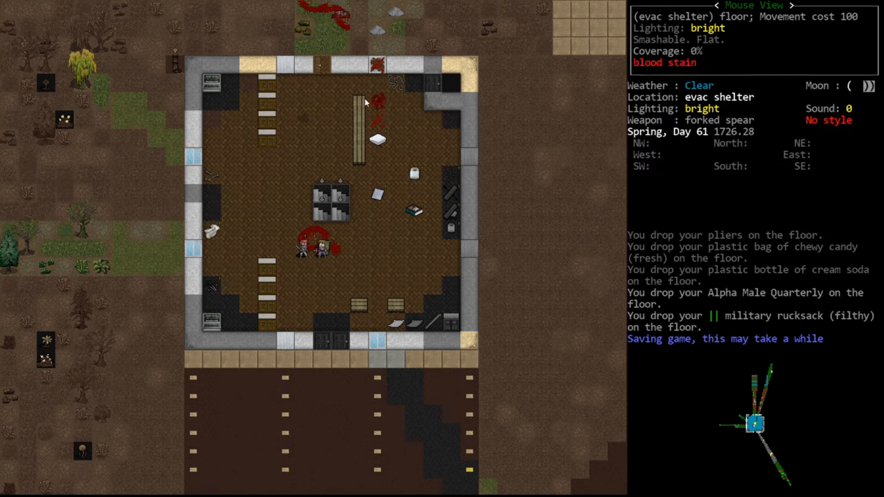
{"action": "mouse_move", "coordinate": [345, 170]}
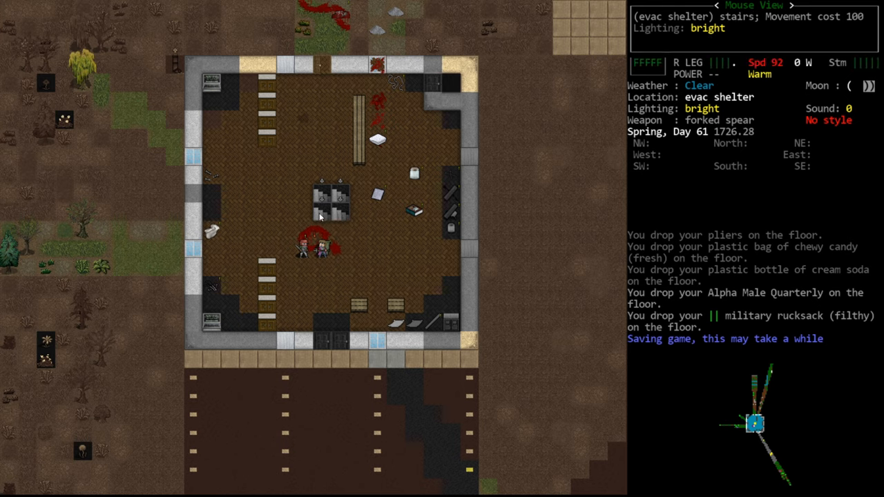
{"action": "mouse_move", "coordinate": [323, 202]}
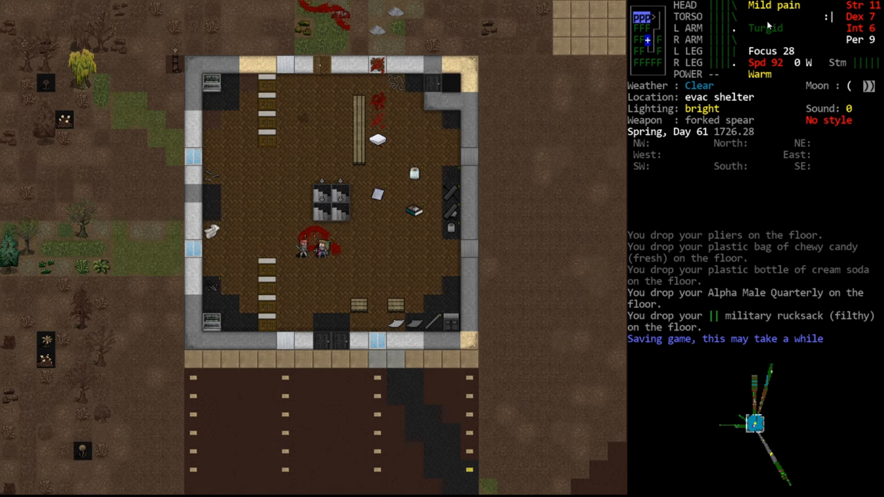
{"action": "mouse_move", "coordinate": [820, 84]}
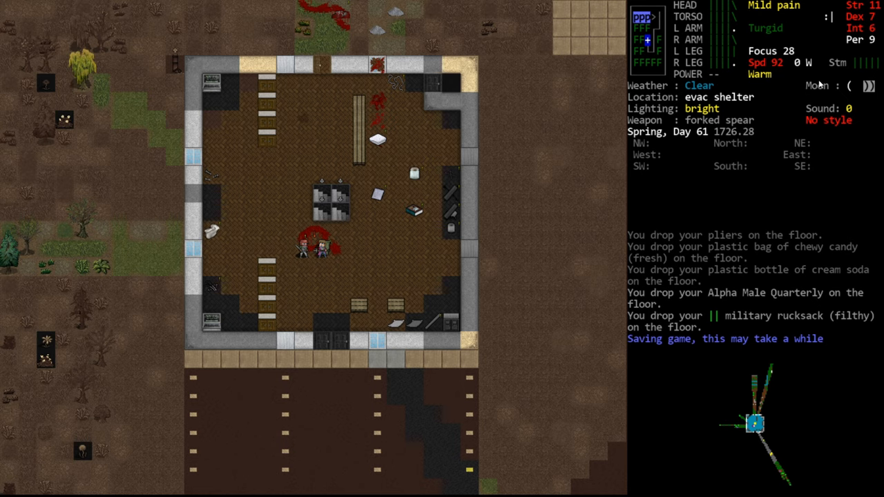
{"action": "mouse_move", "coordinate": [822, 81]}
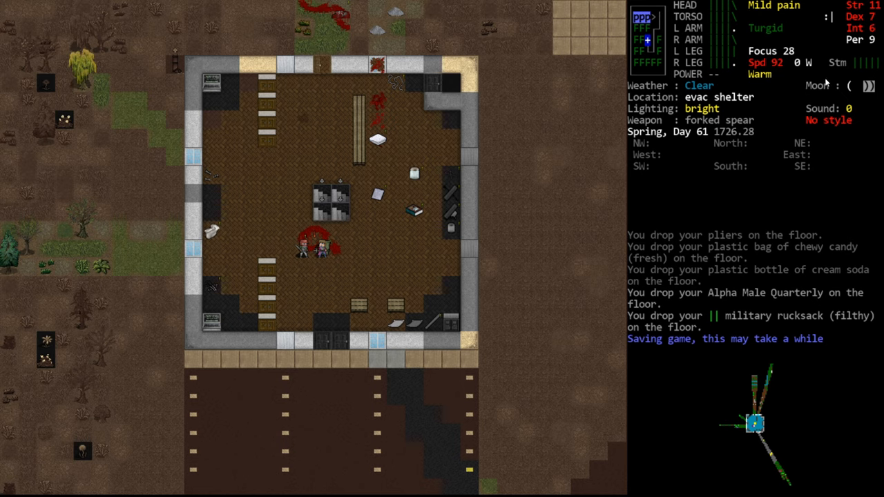